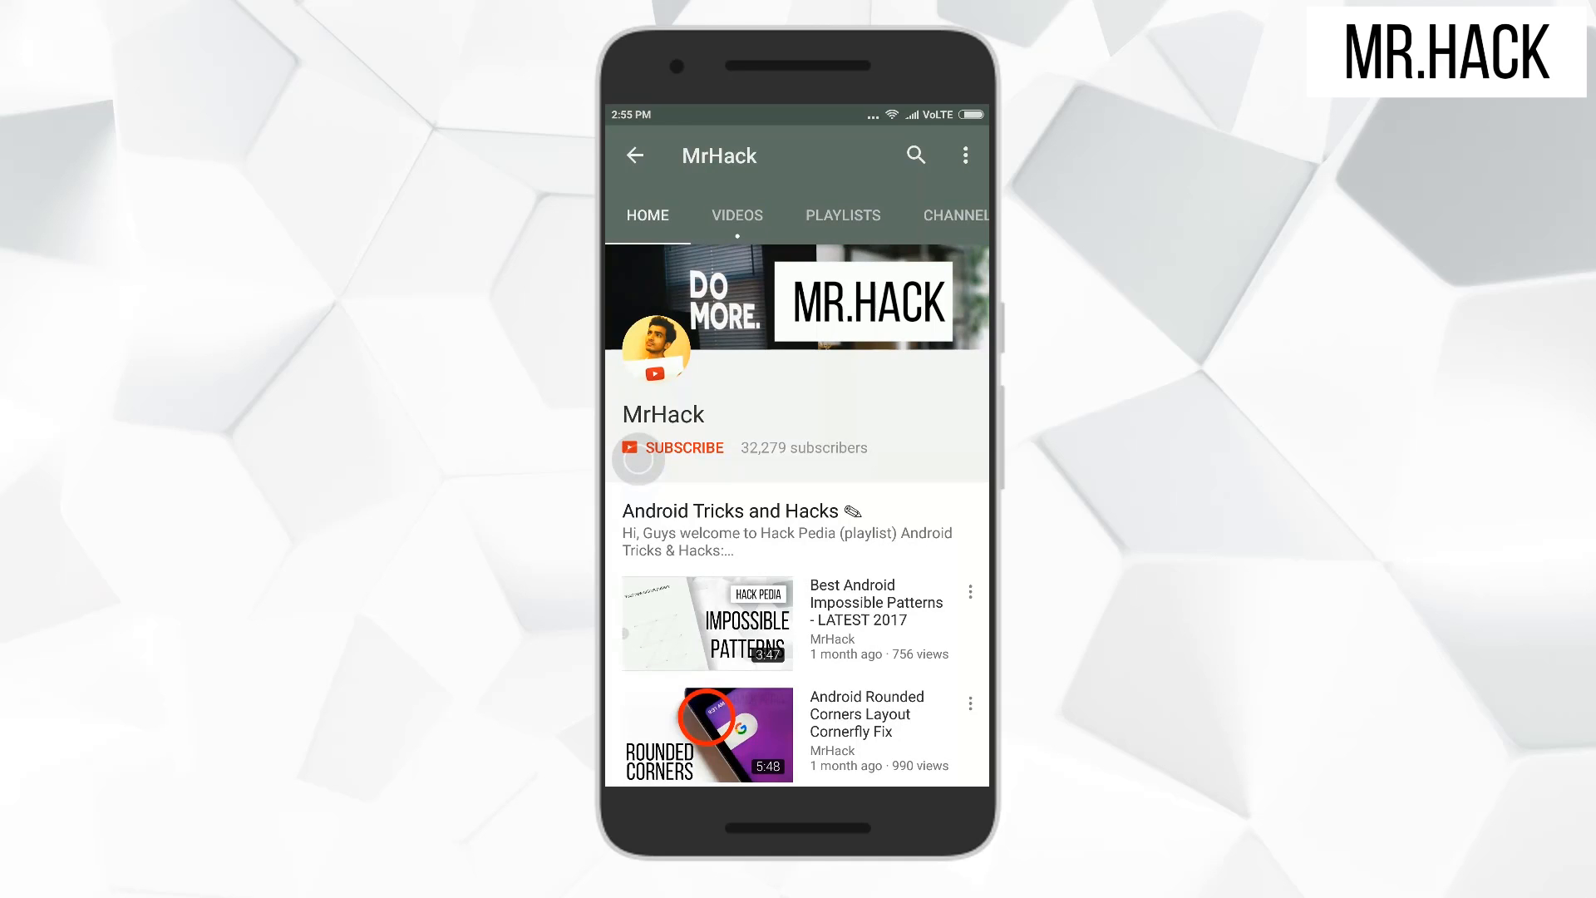
Subscribe to the MrHack channel and turn on its notification bell.
click(684, 447)
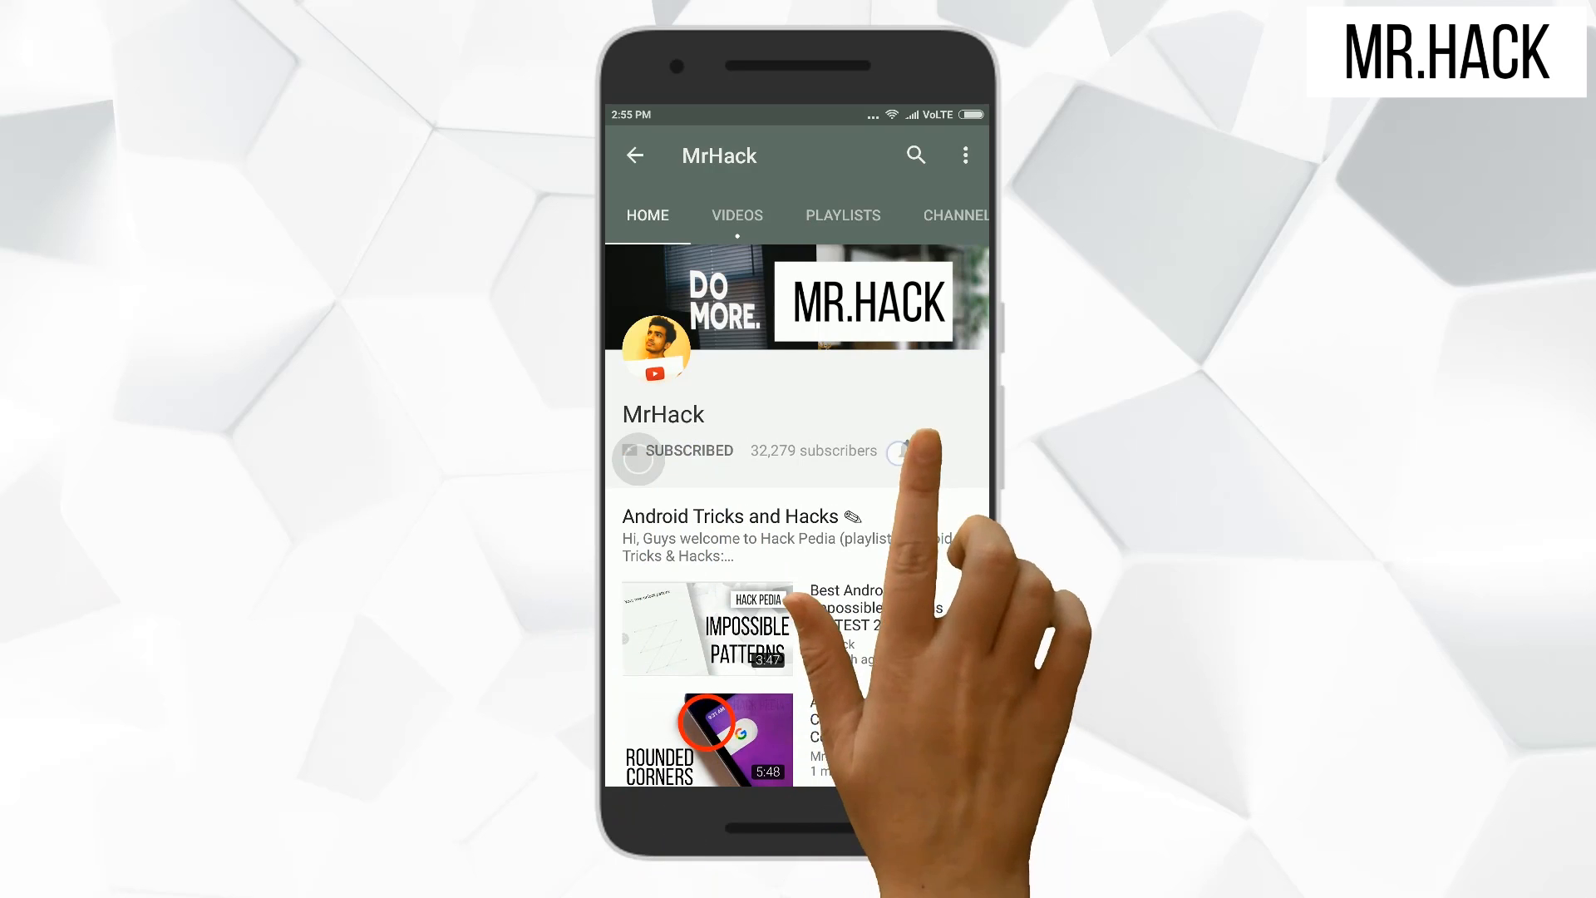
click(905, 449)
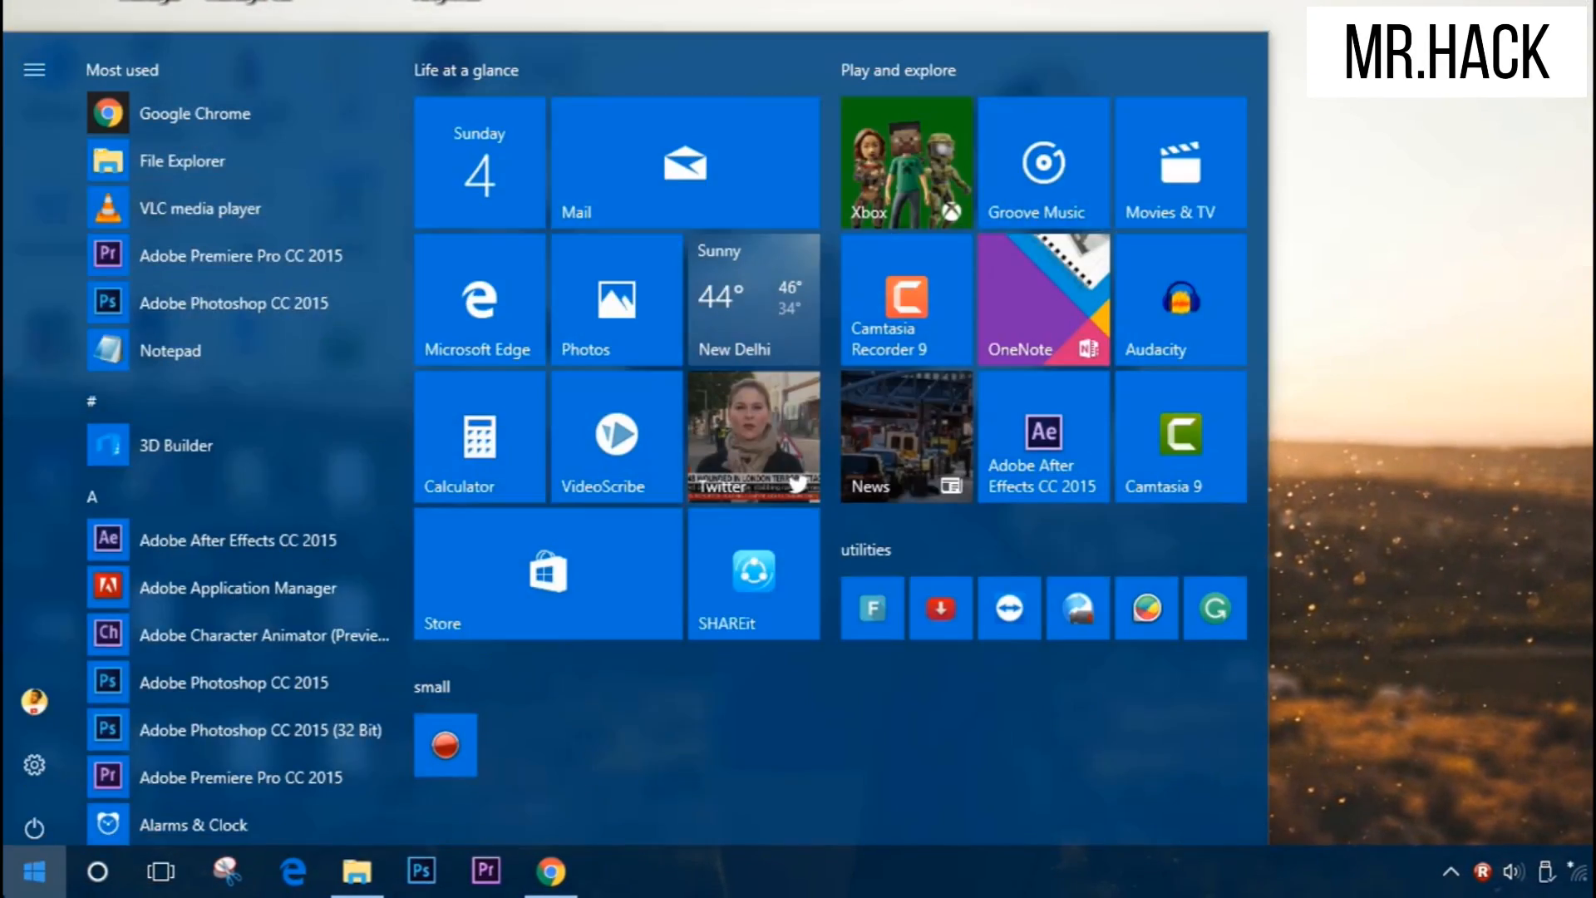
click(36, 871)
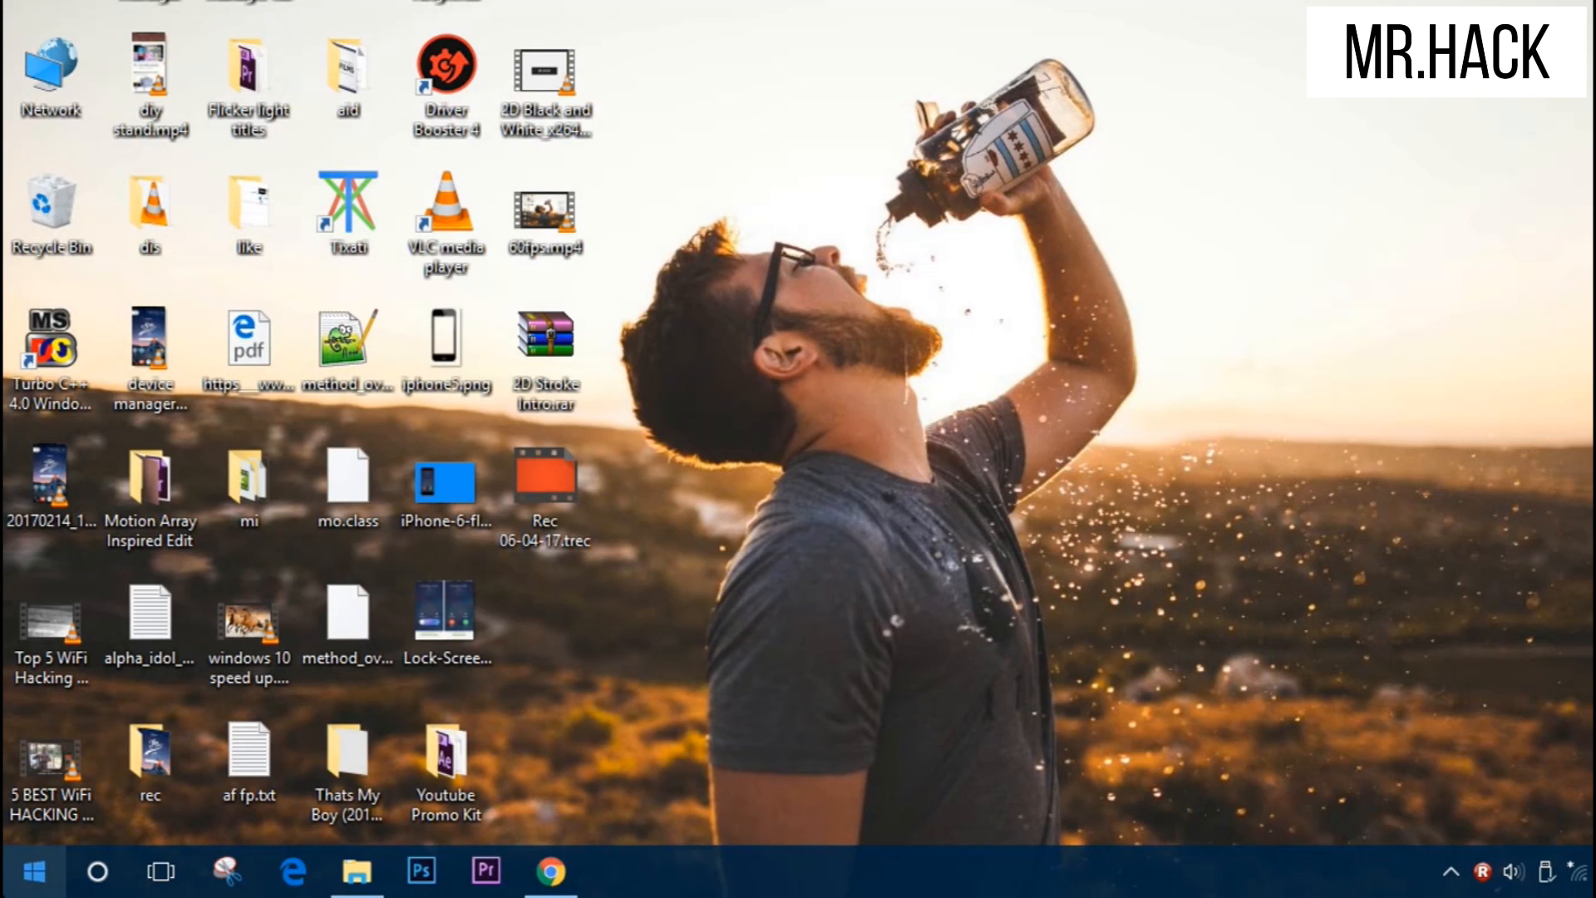
click(20, 871)
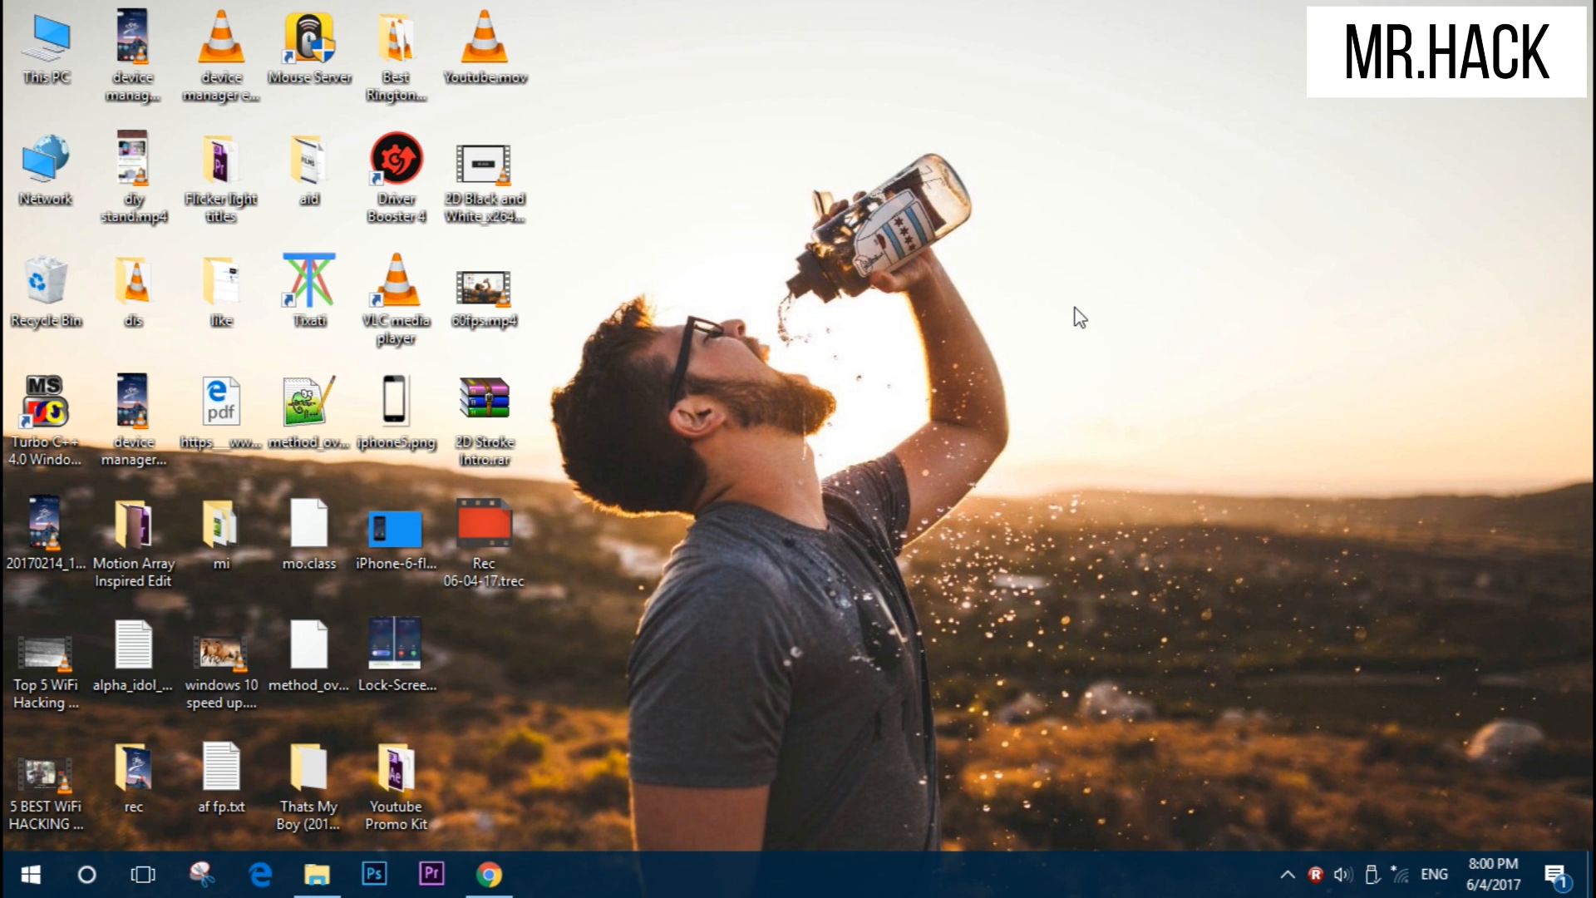
click(20, 873)
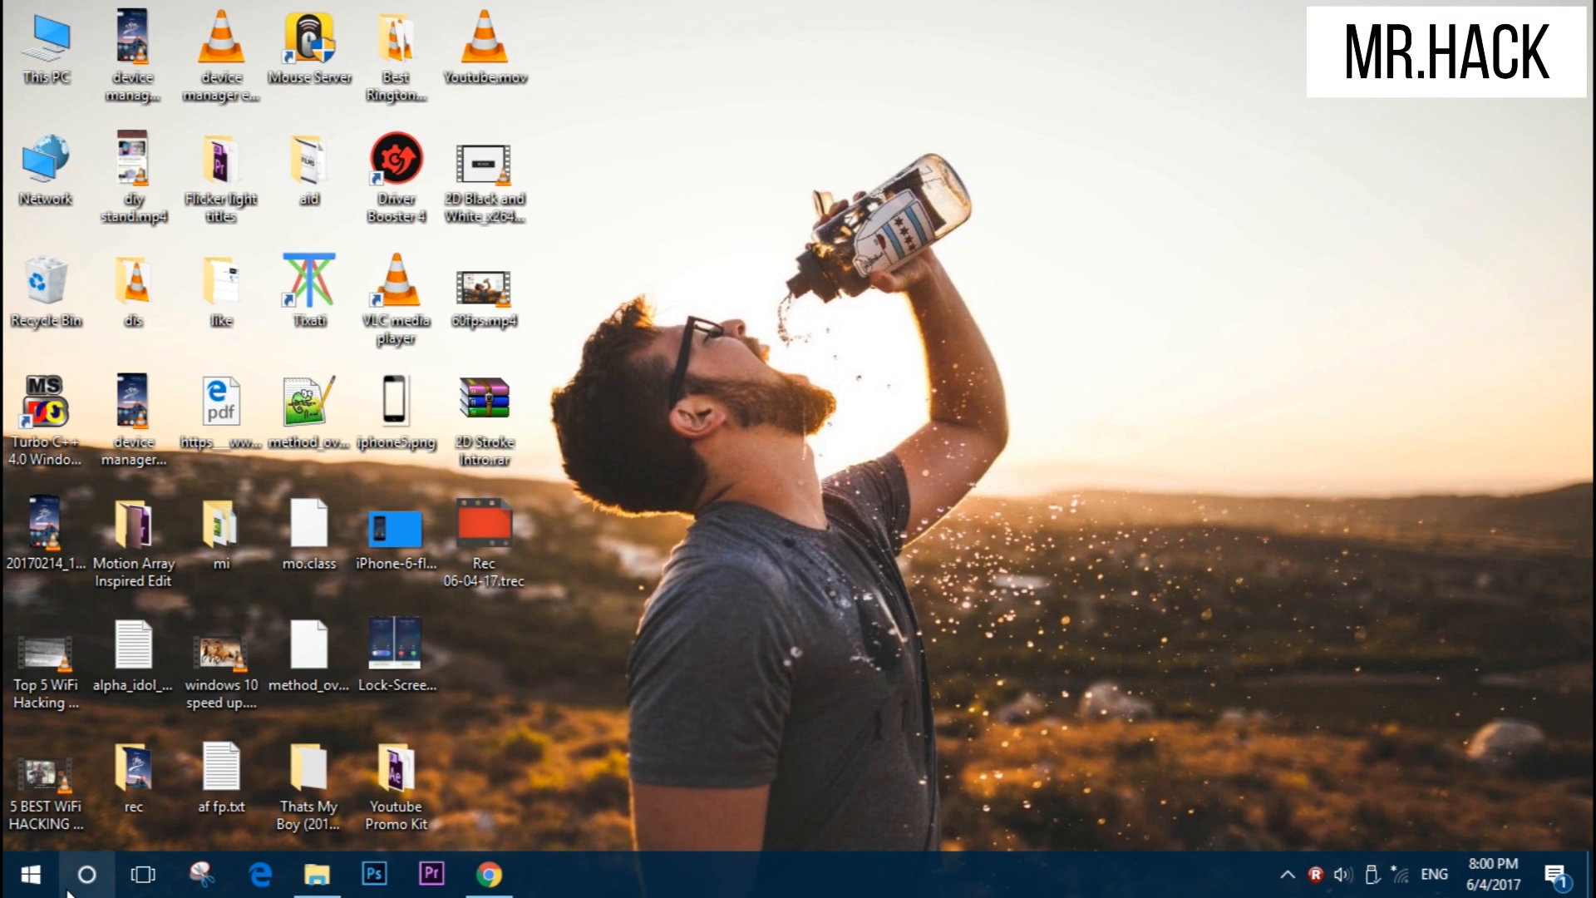
click(88, 873)
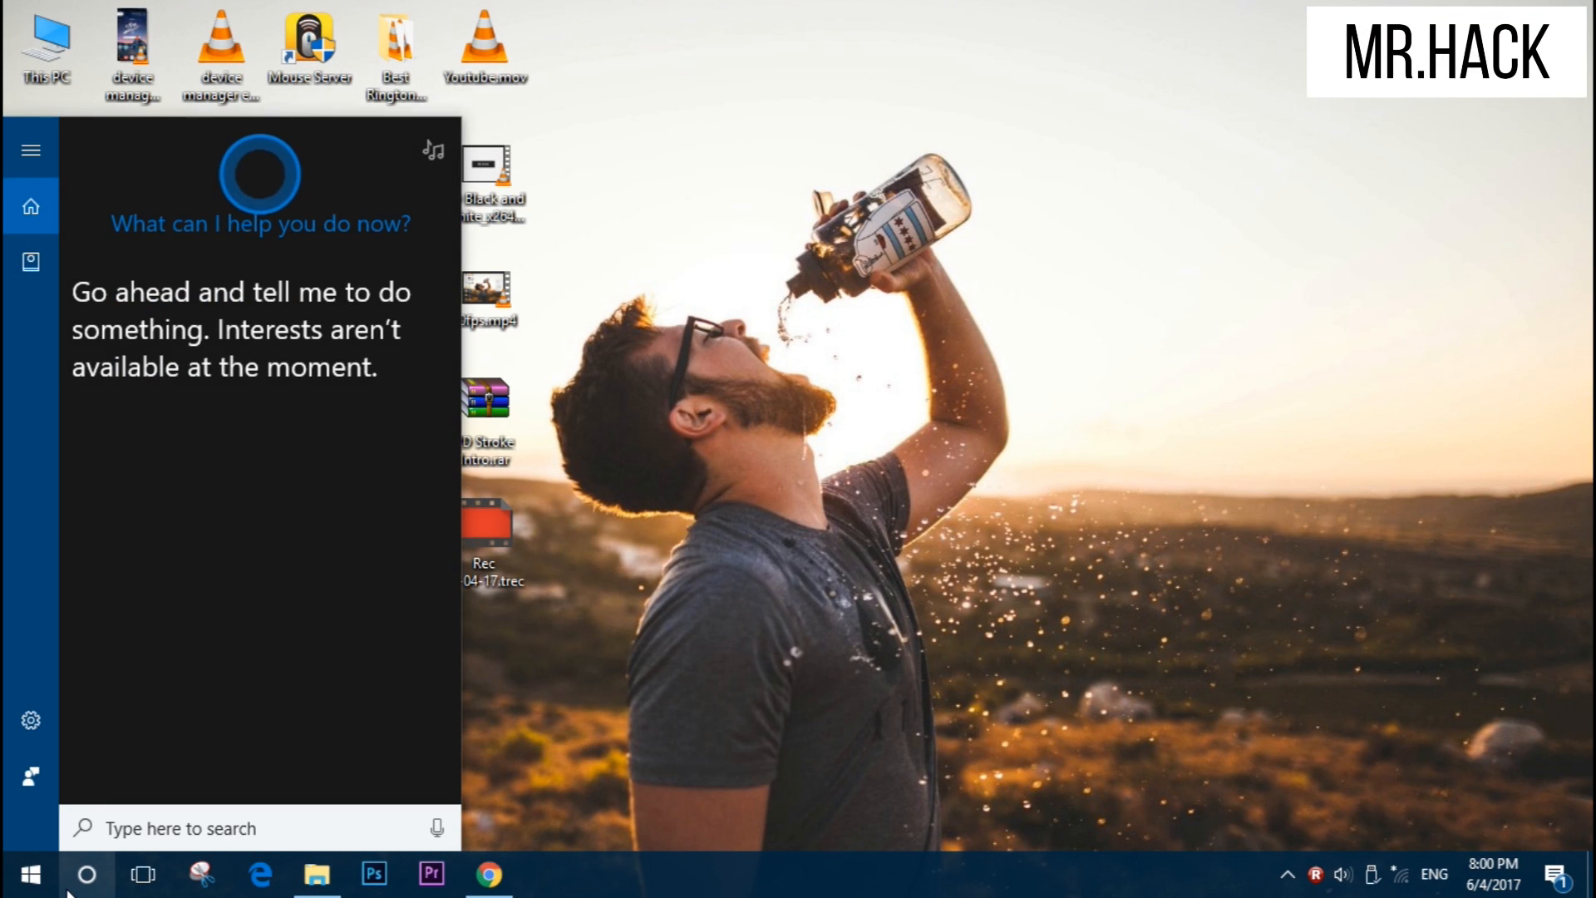
click(28, 874)
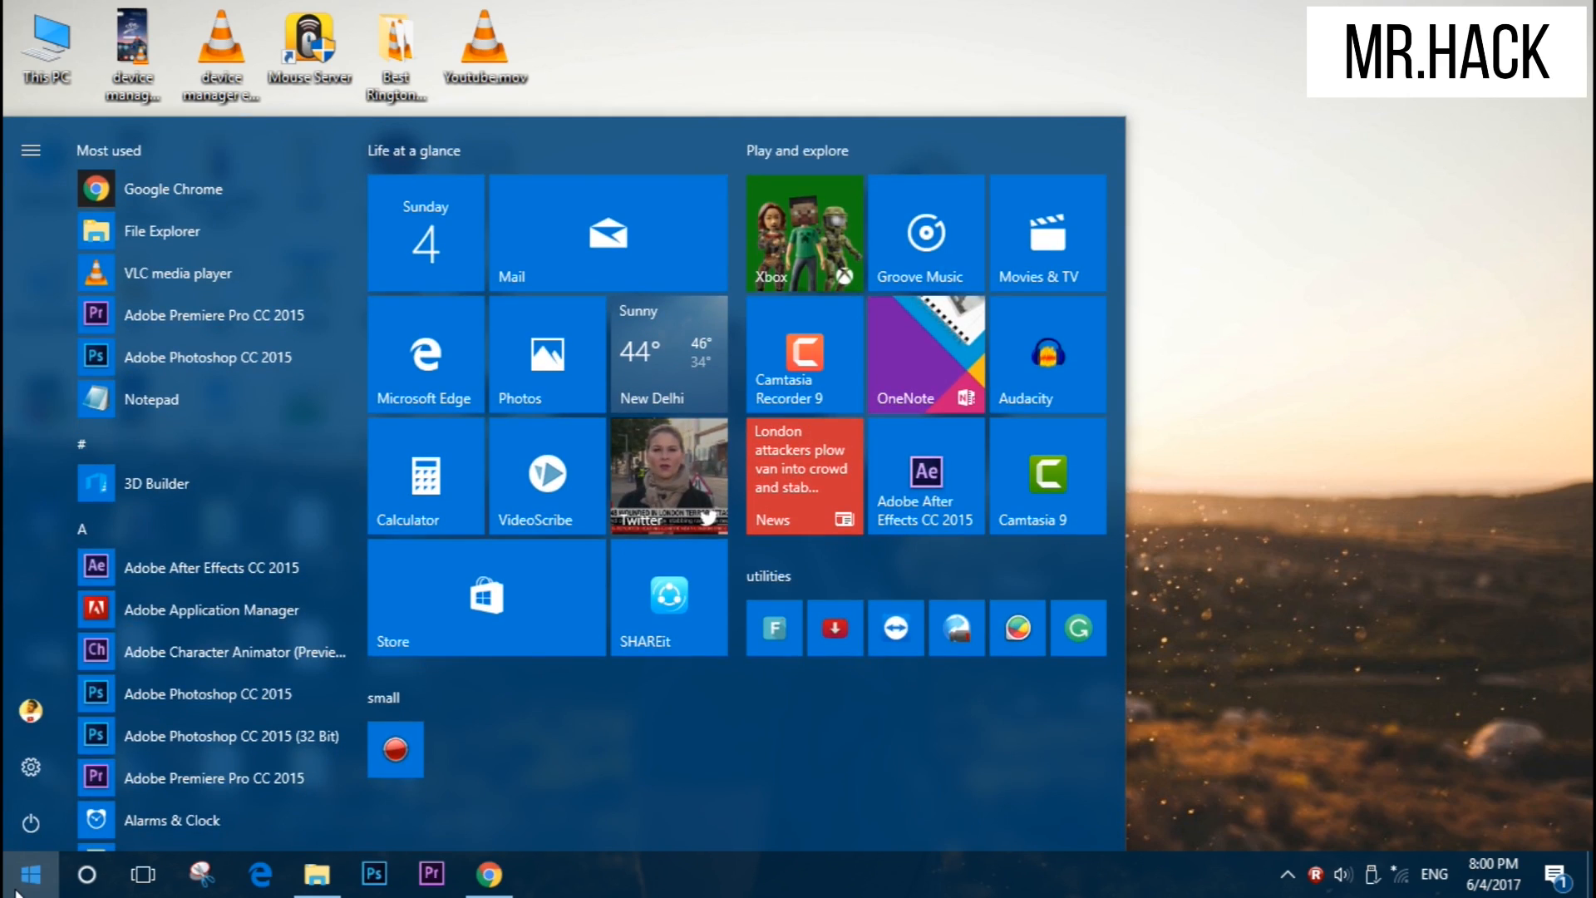
click(30, 873)
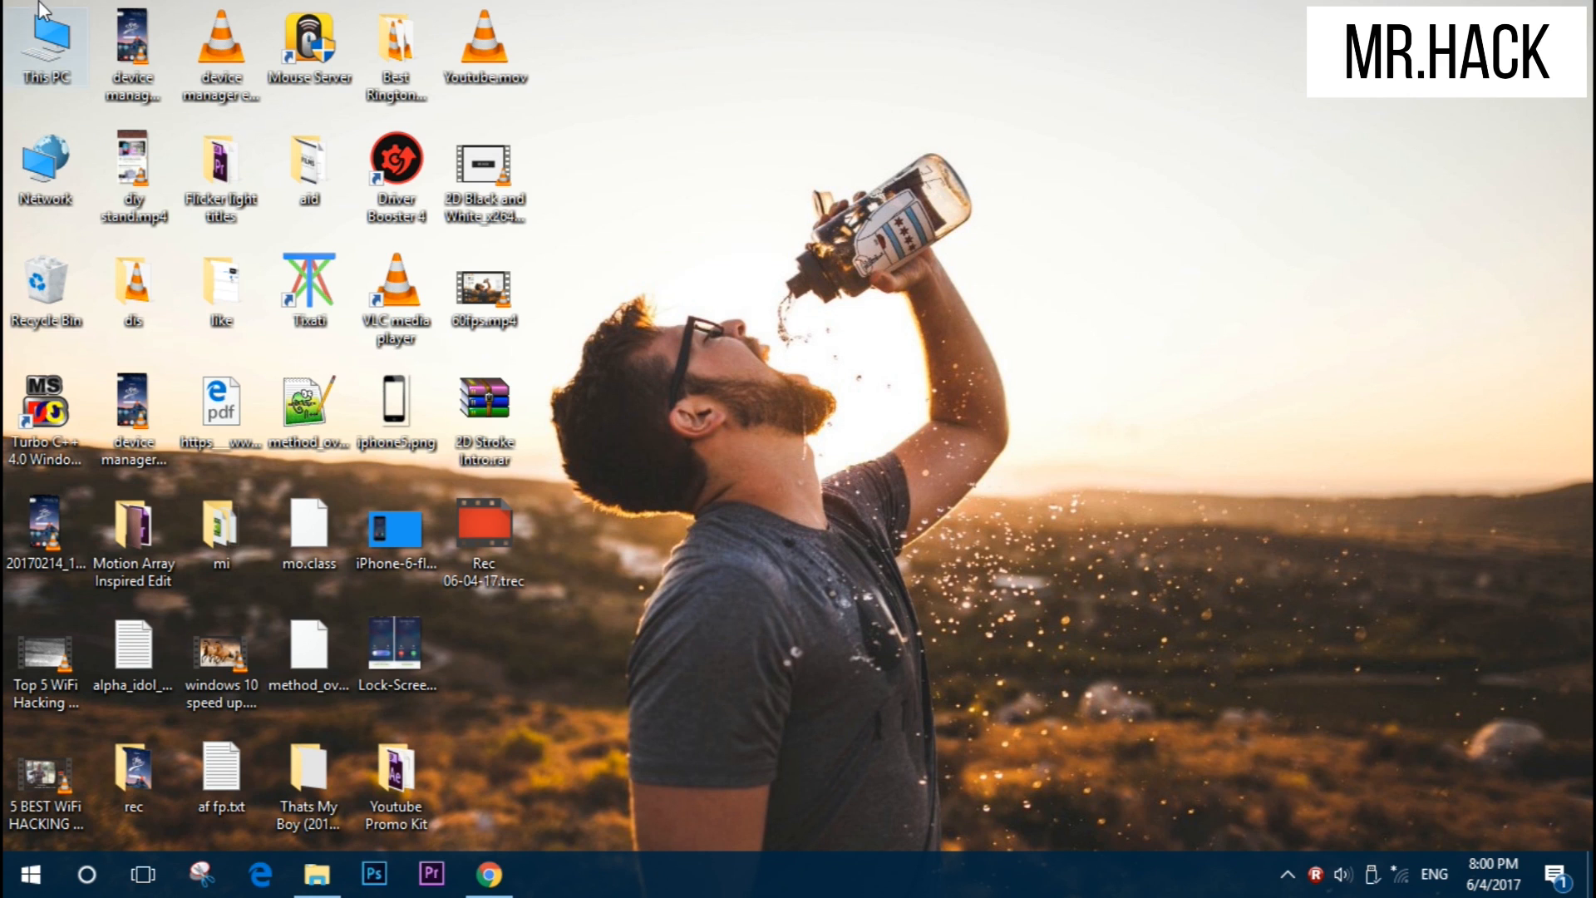
Open This PC's Properties from its desktop right-click menu.
right_click(45, 46)
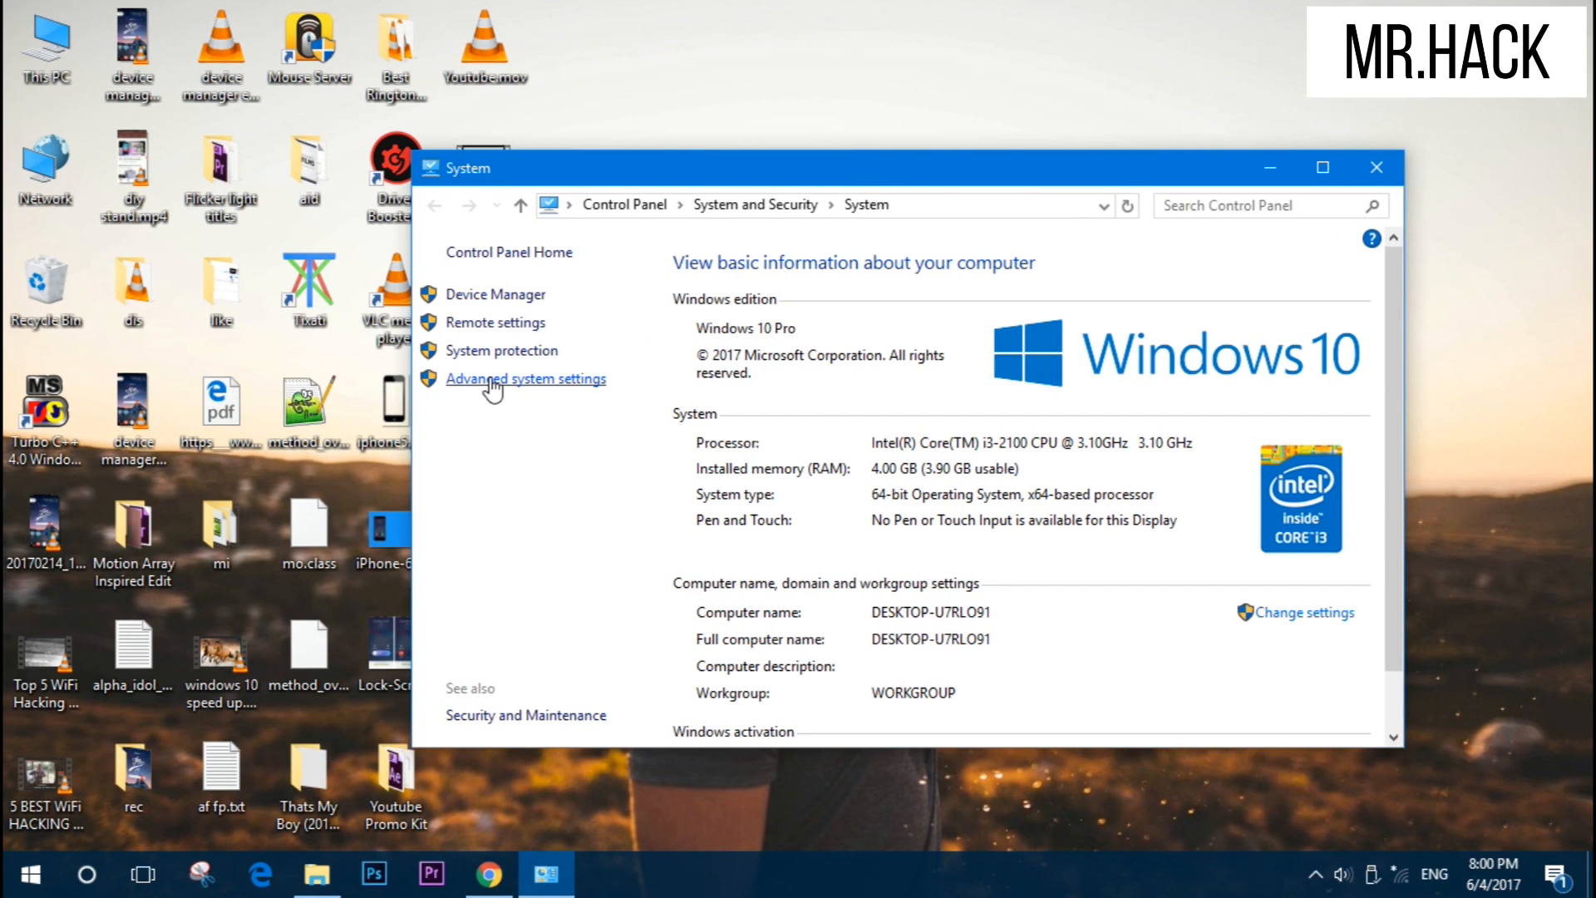
Uncheck 'Animations in the taskbar' in Performance Options and apply the change.
click(525, 377)
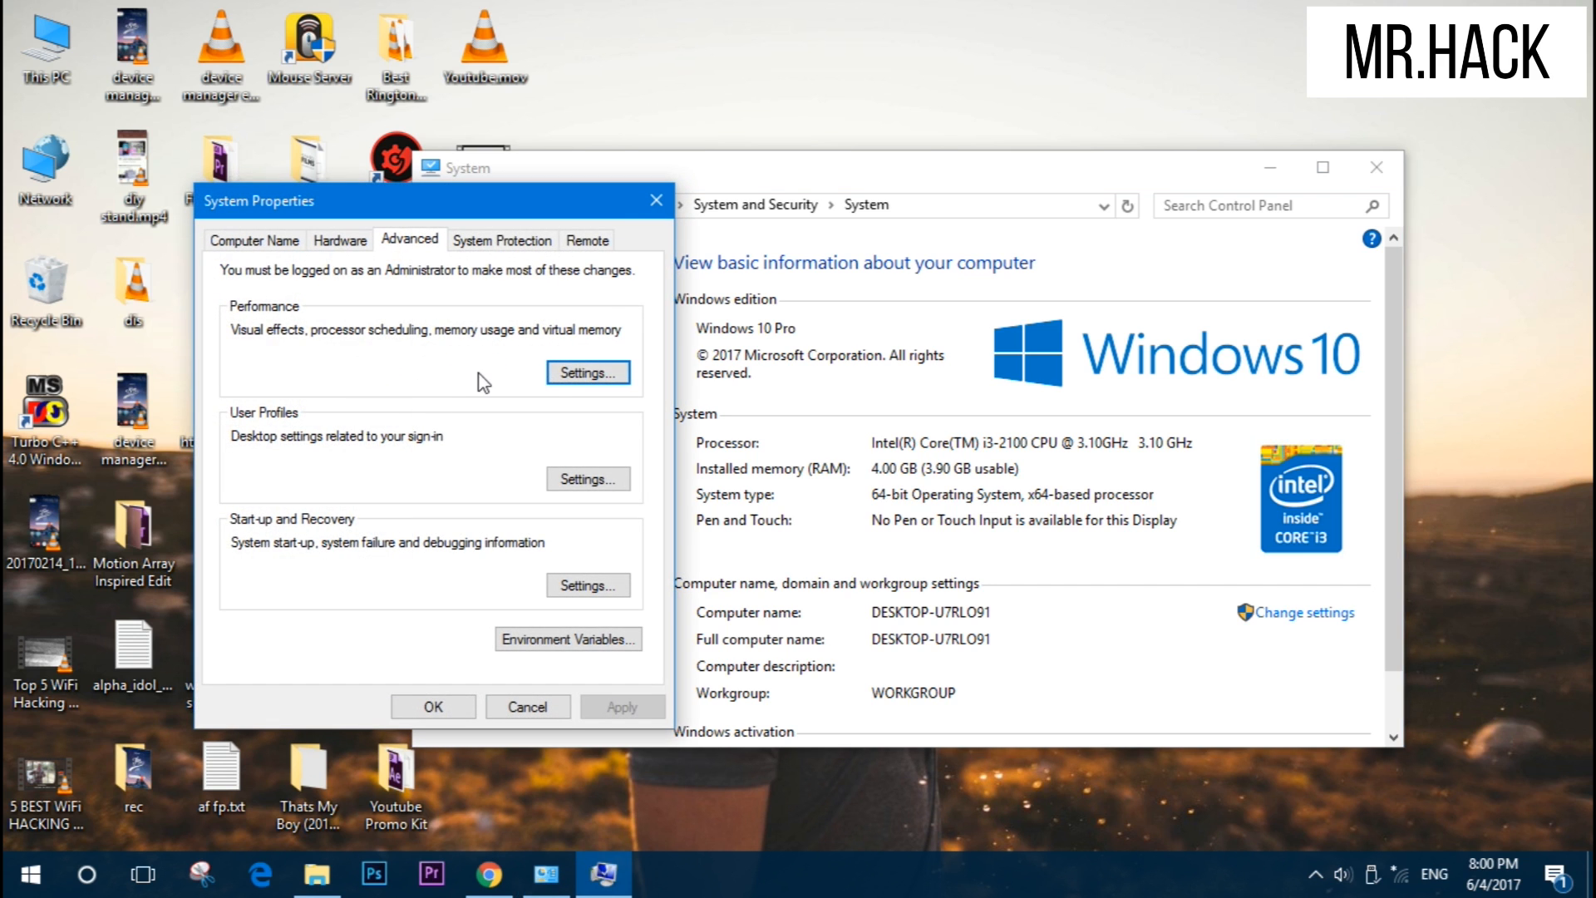
click(588, 371)
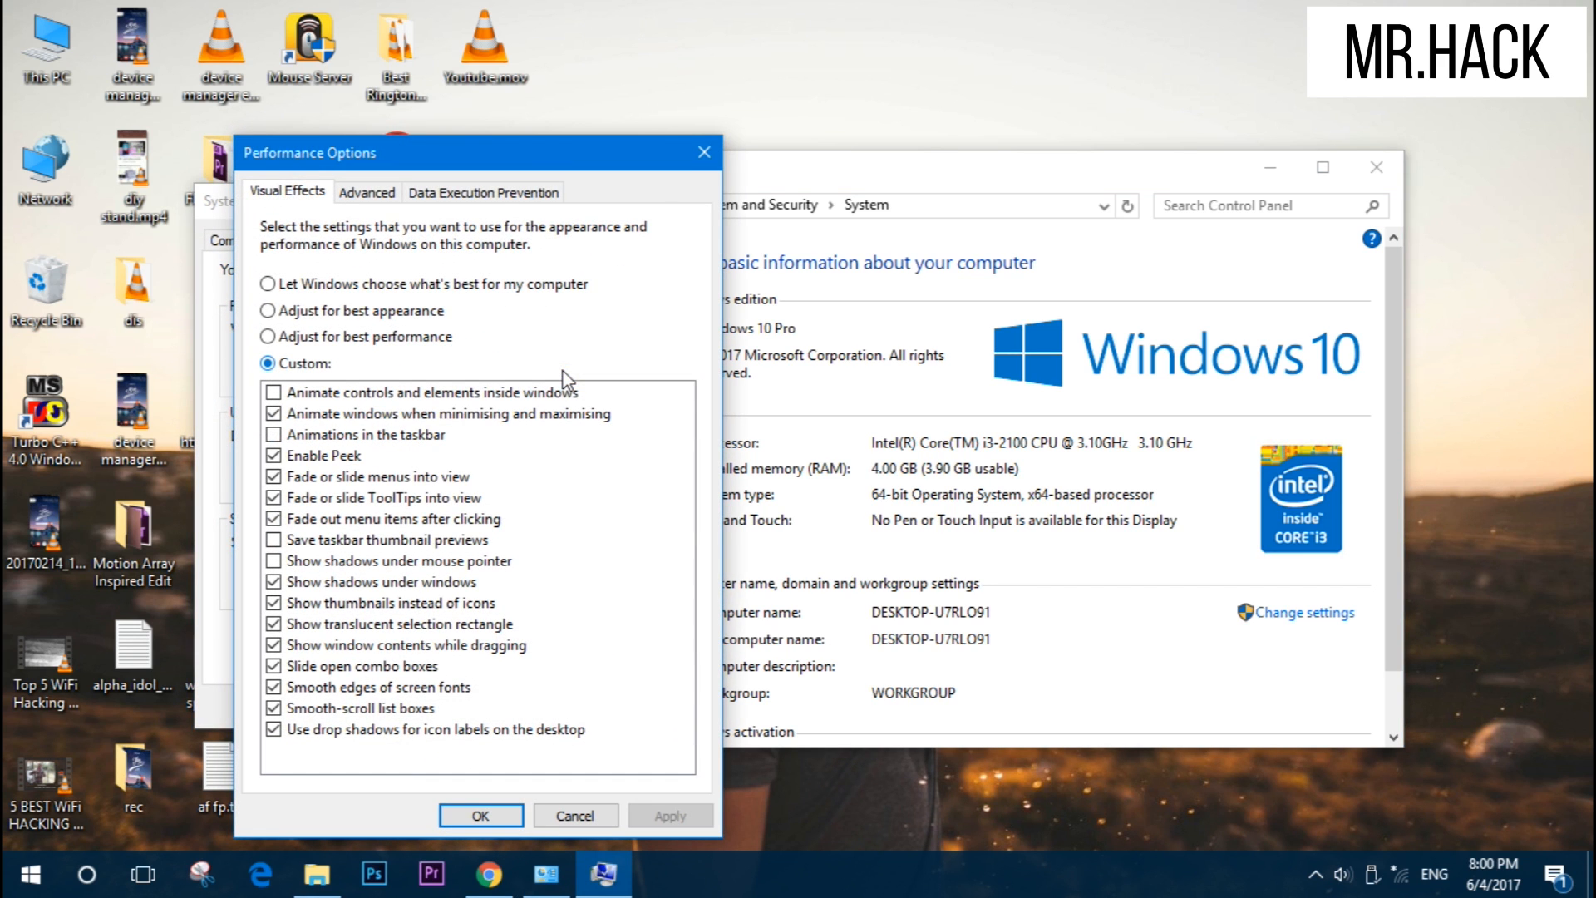
mouse_move(313, 385)
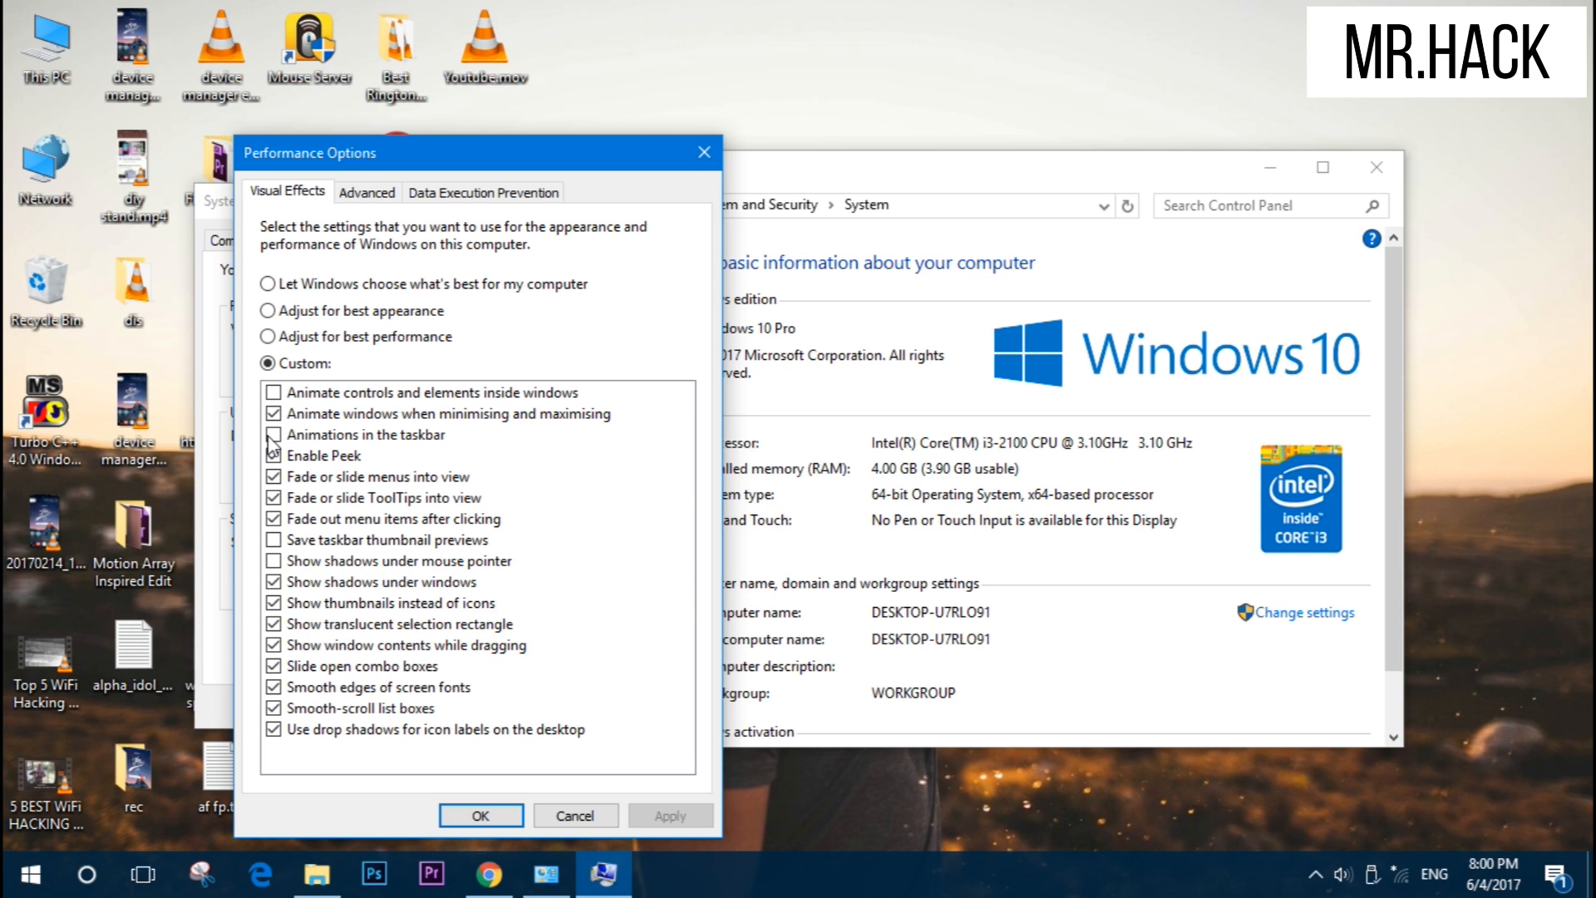
click(274, 434)
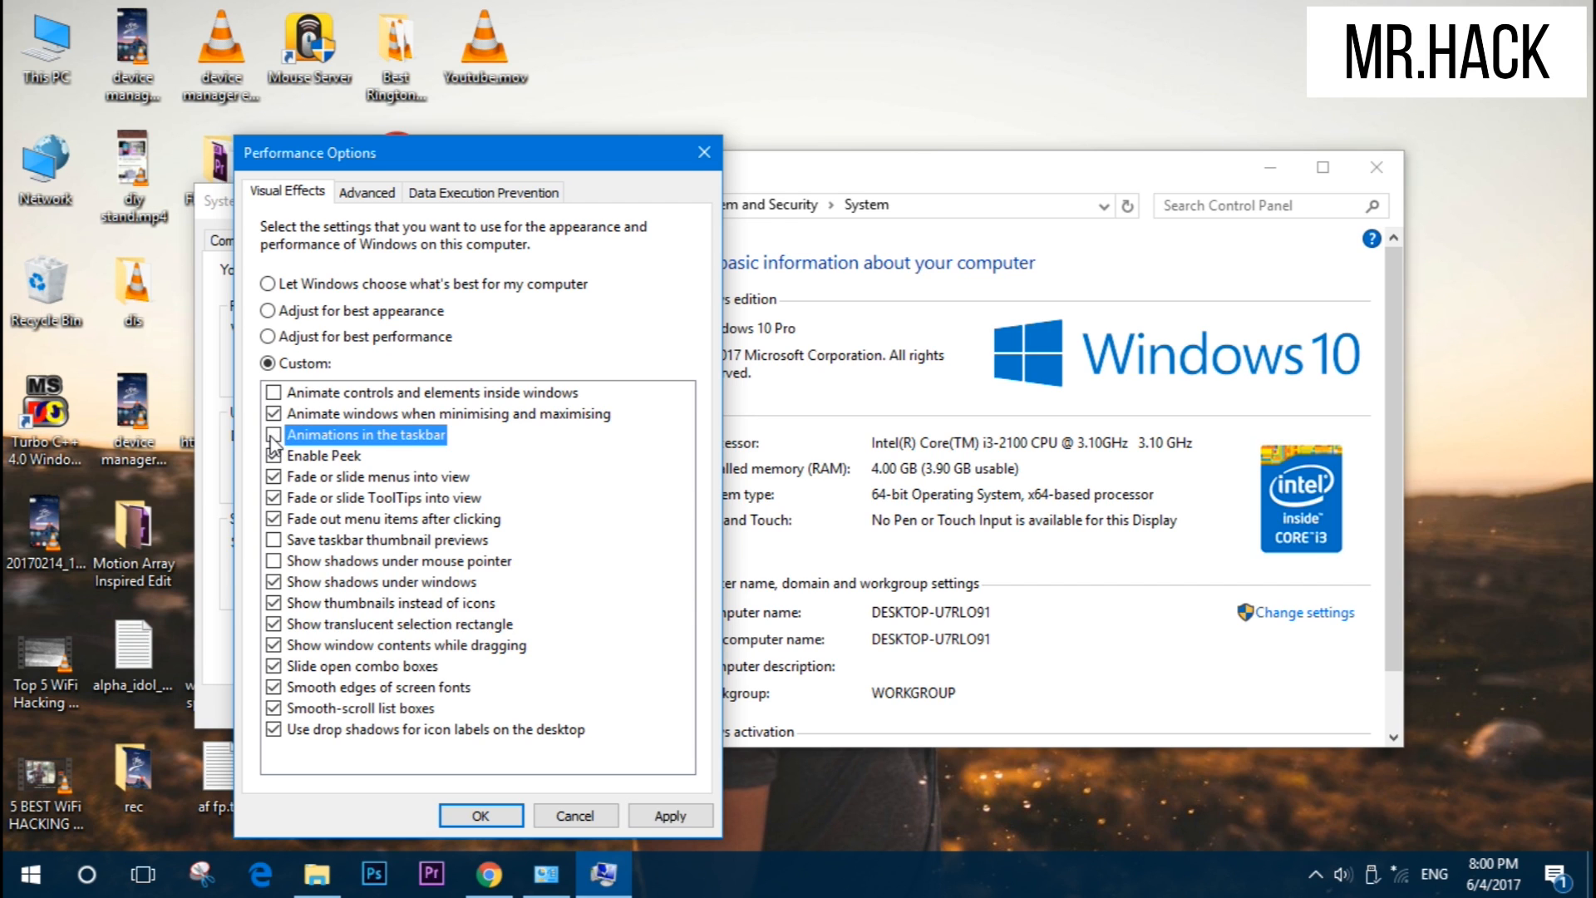
click(272, 435)
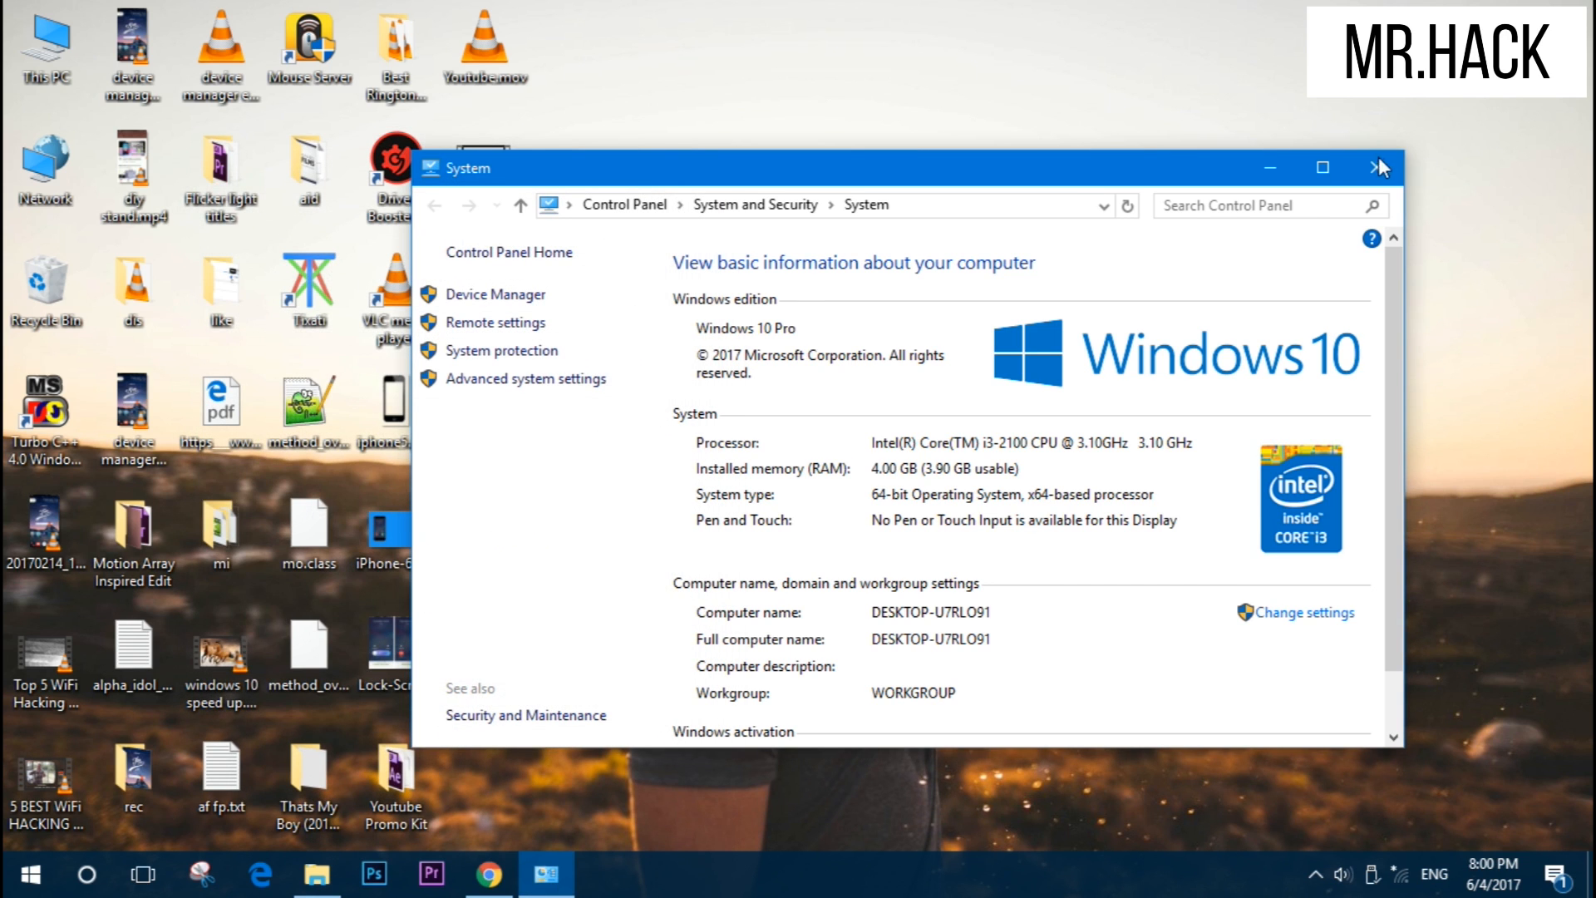
Open and close the Start menu to test how smoothly it opens.
click(18, 873)
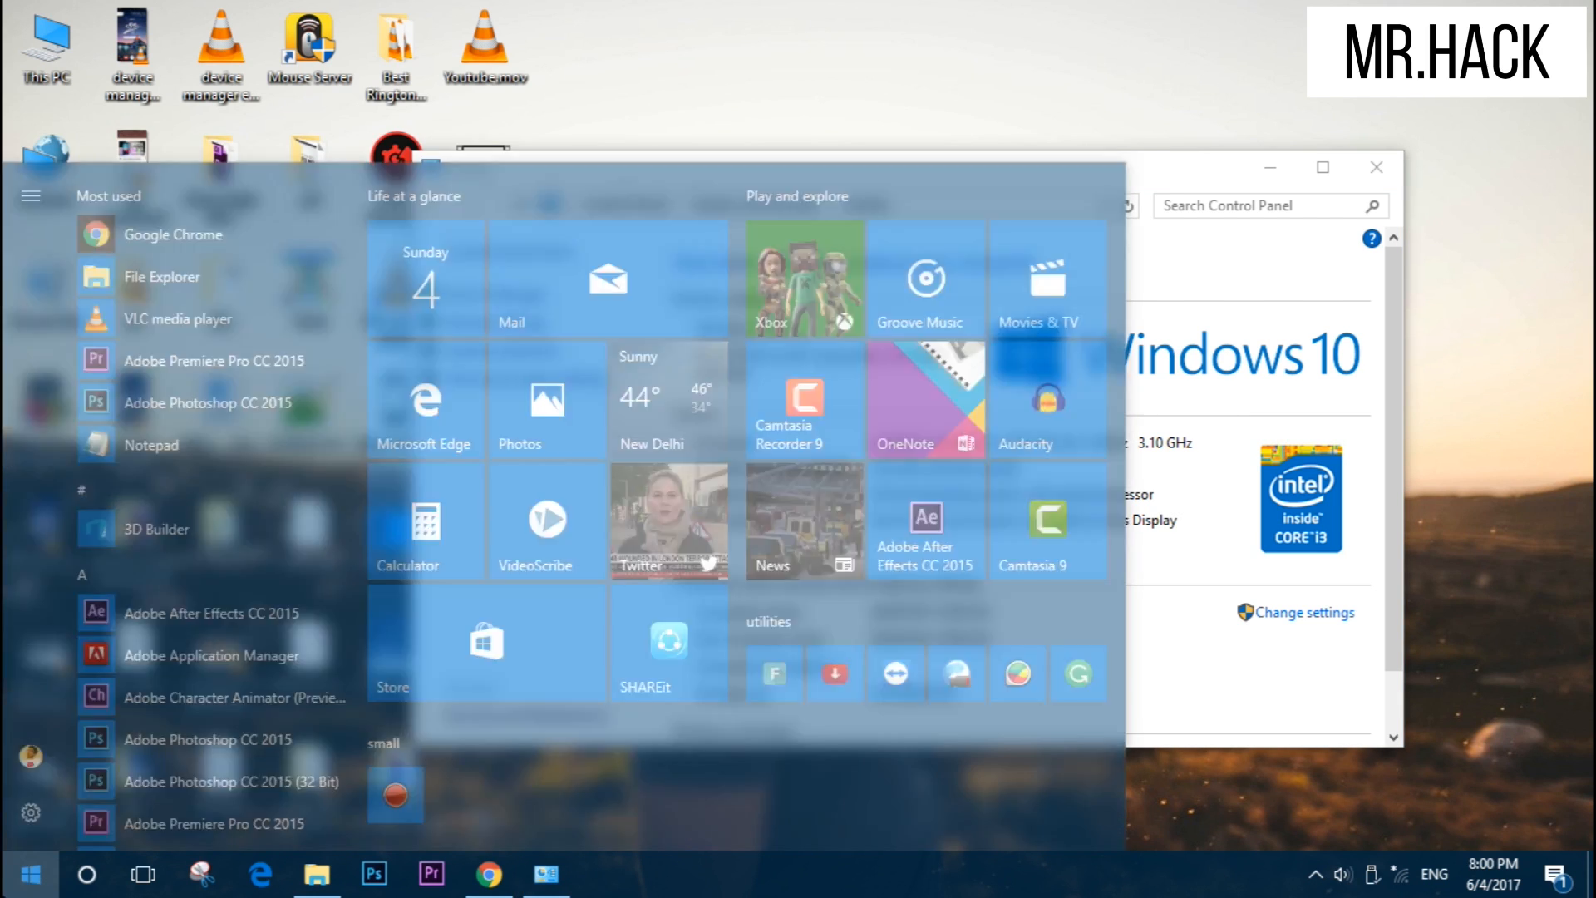
click(88, 874)
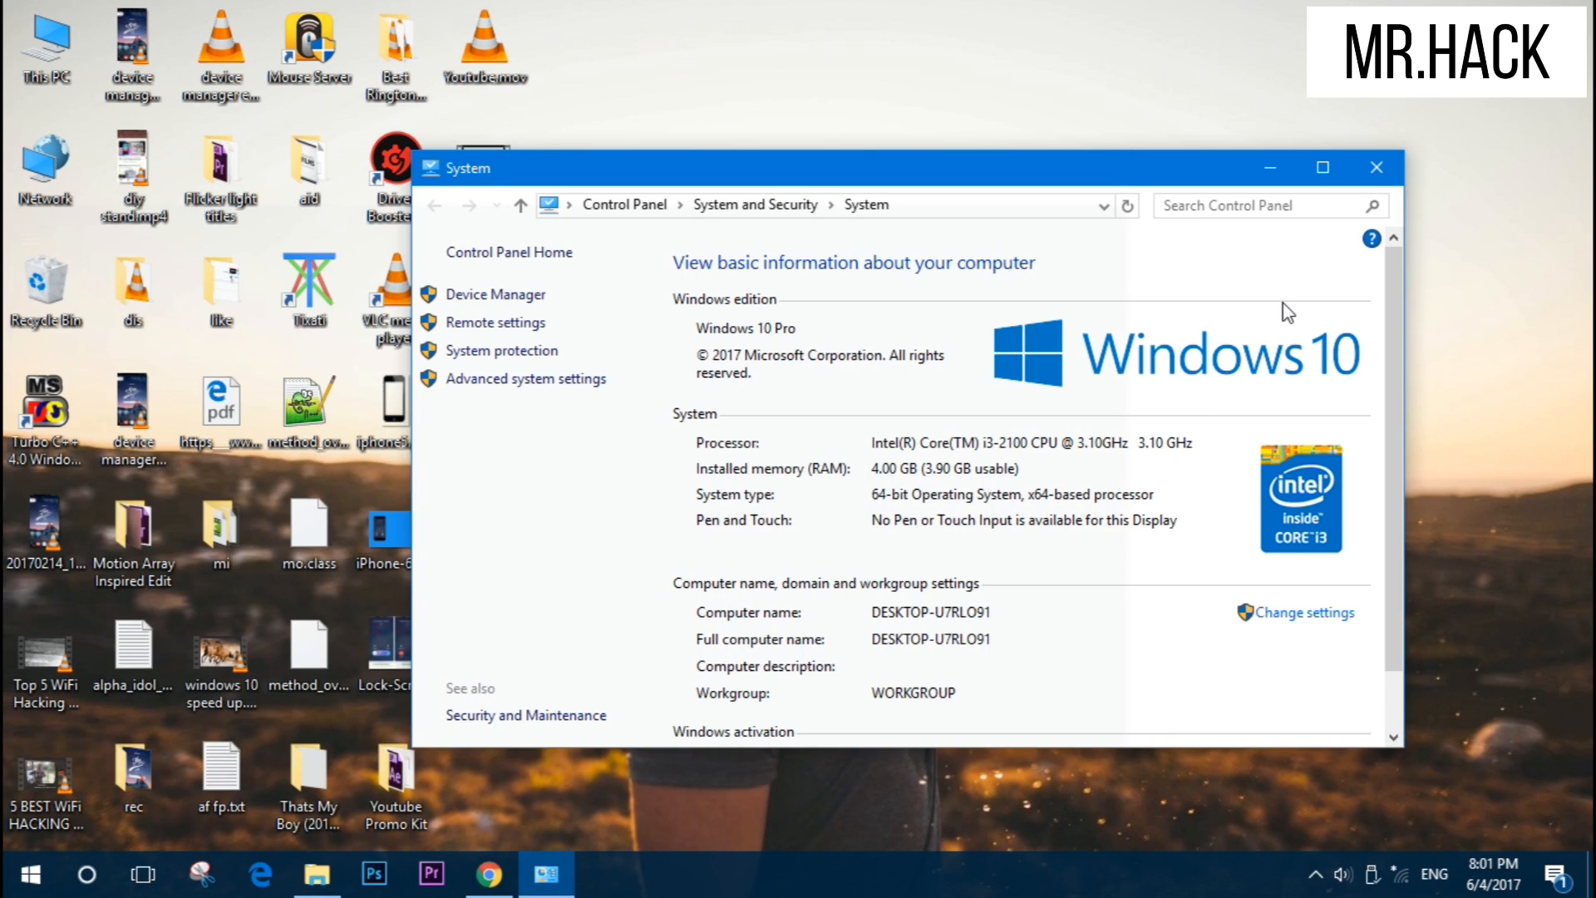
click(27, 873)
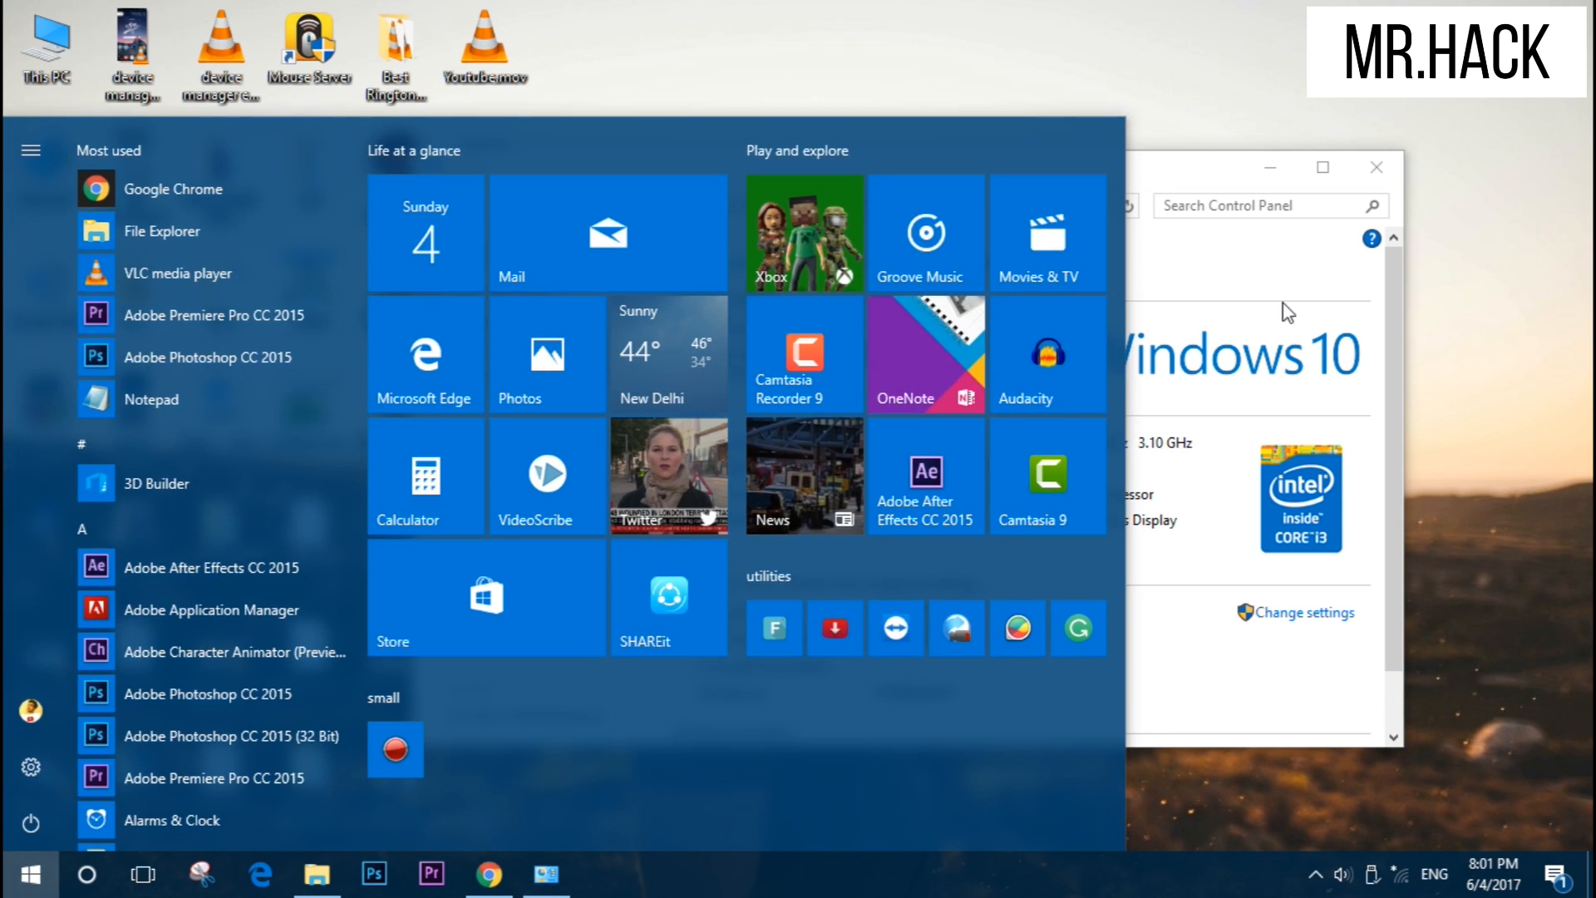
mouse_move(1282, 331)
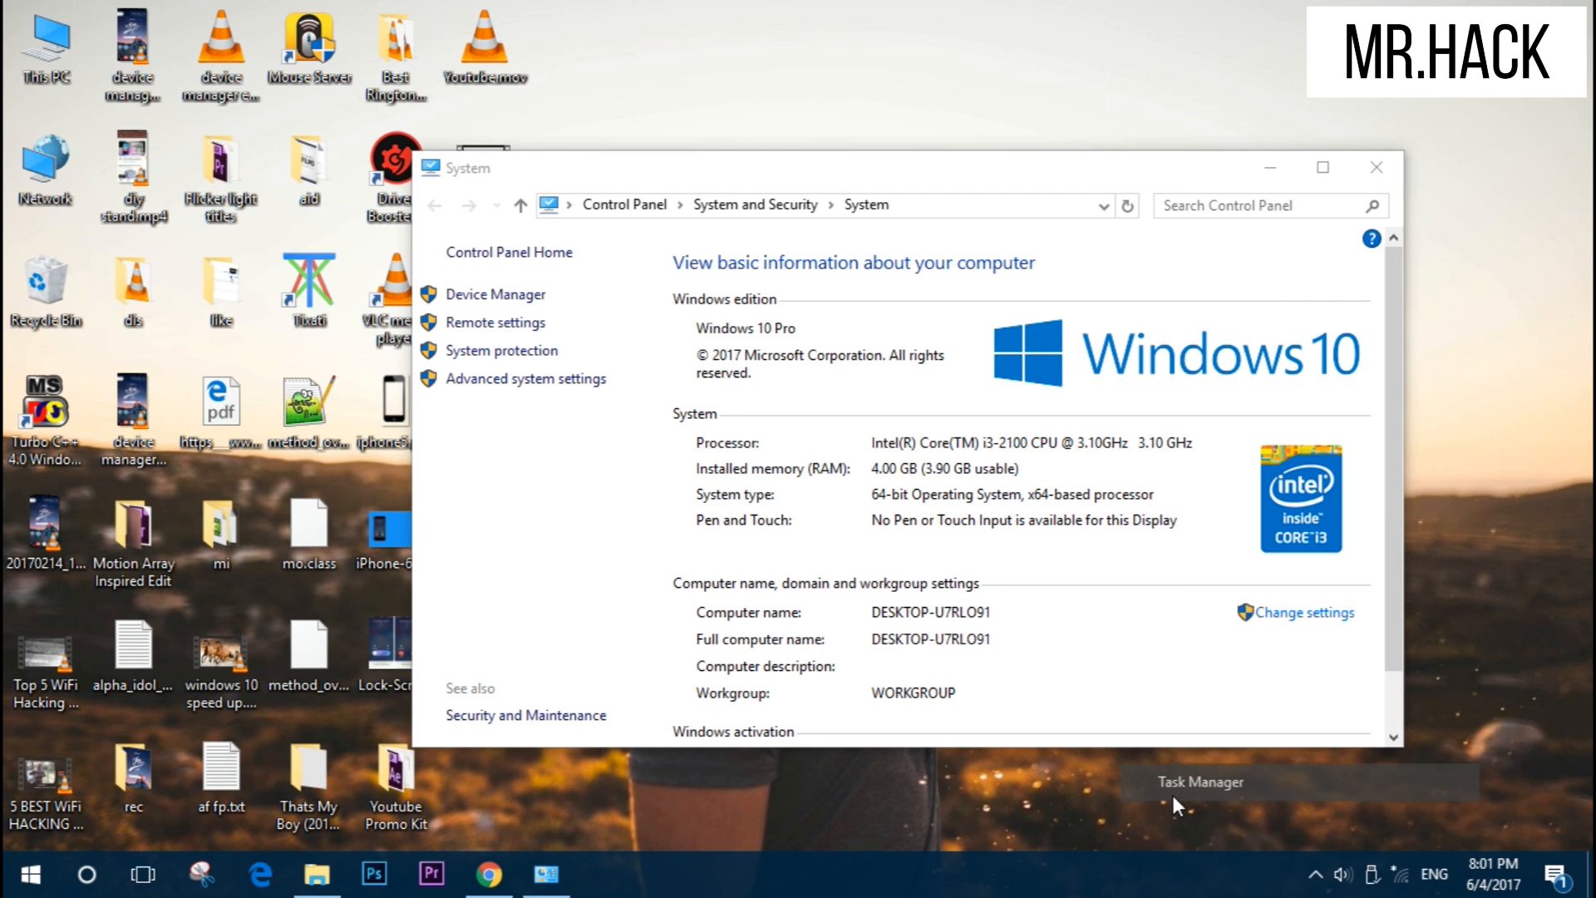
Close Task Manager and the System information window.
click(1199, 781)
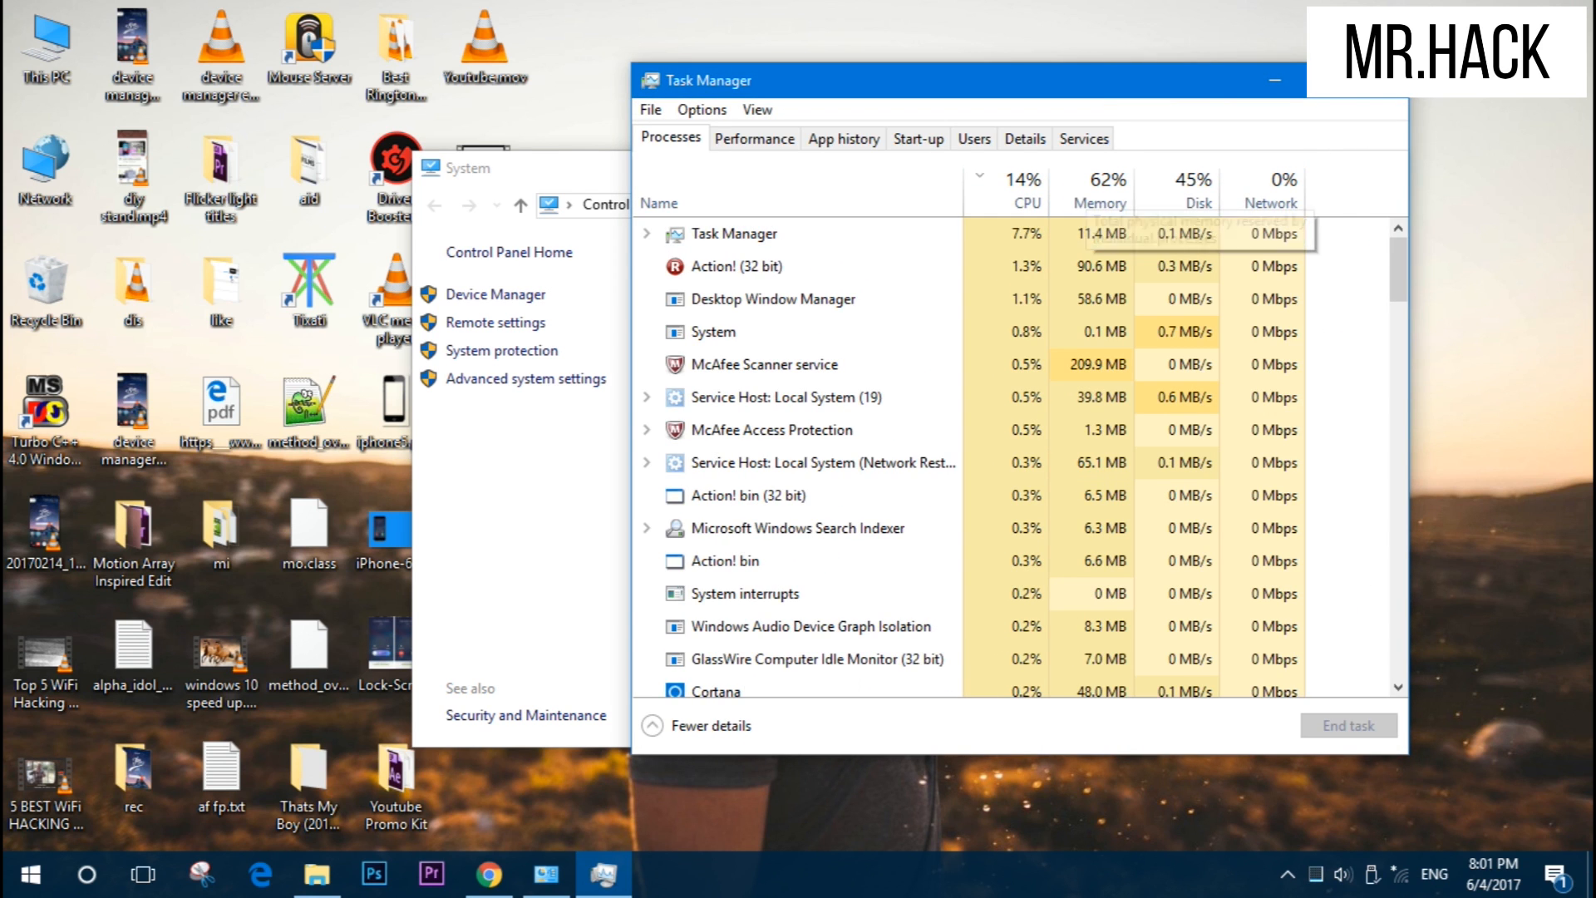
click(468, 167)
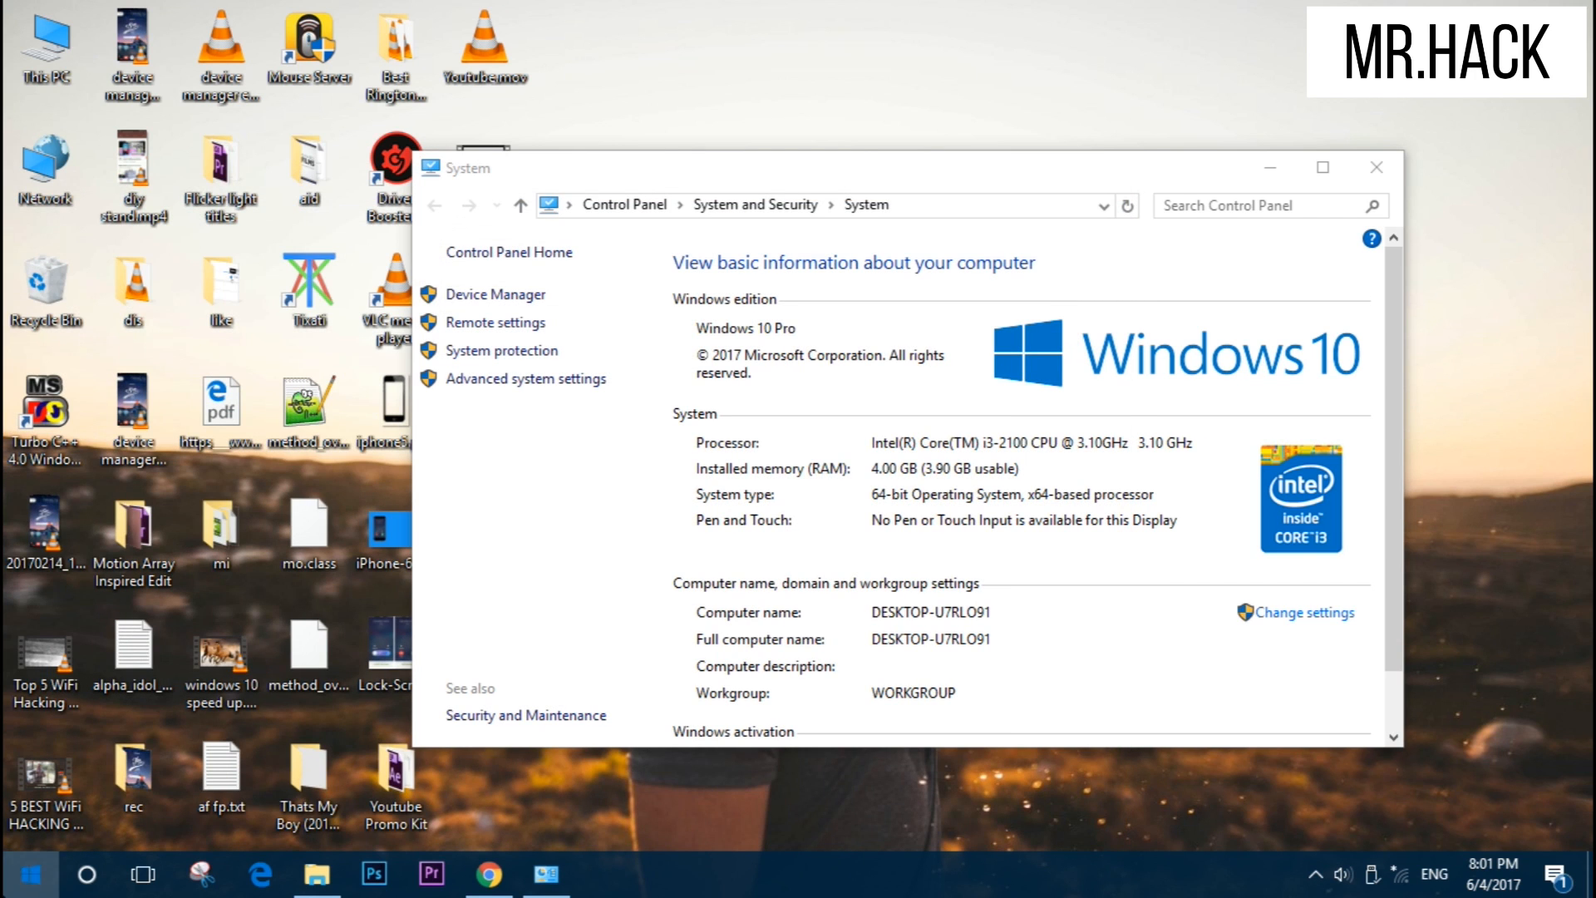
click(20, 874)
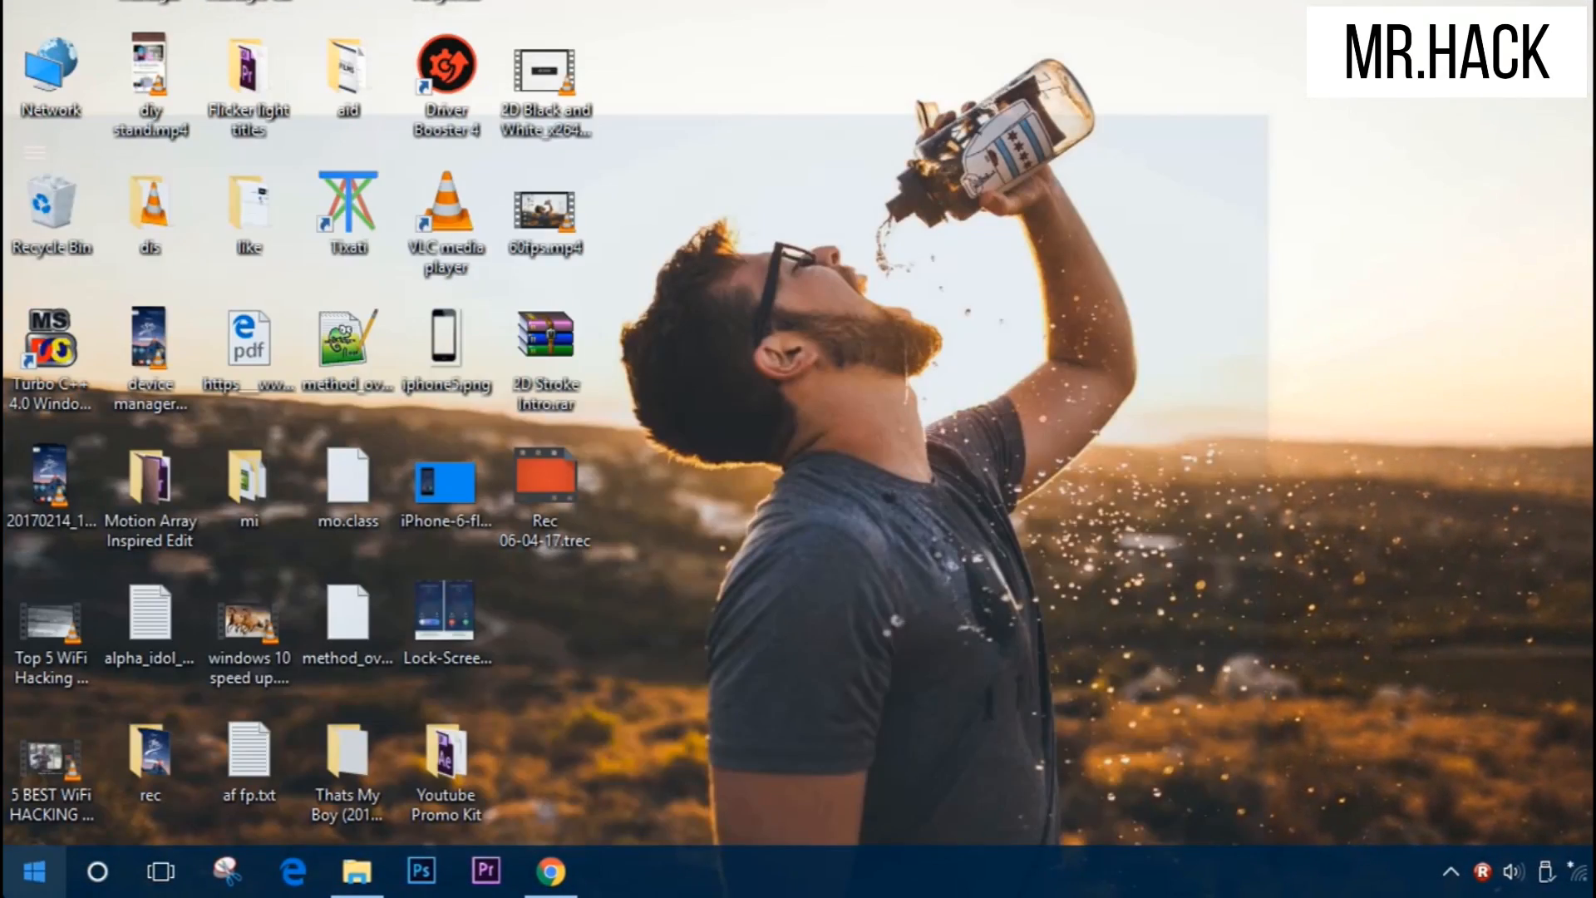
click(35, 870)
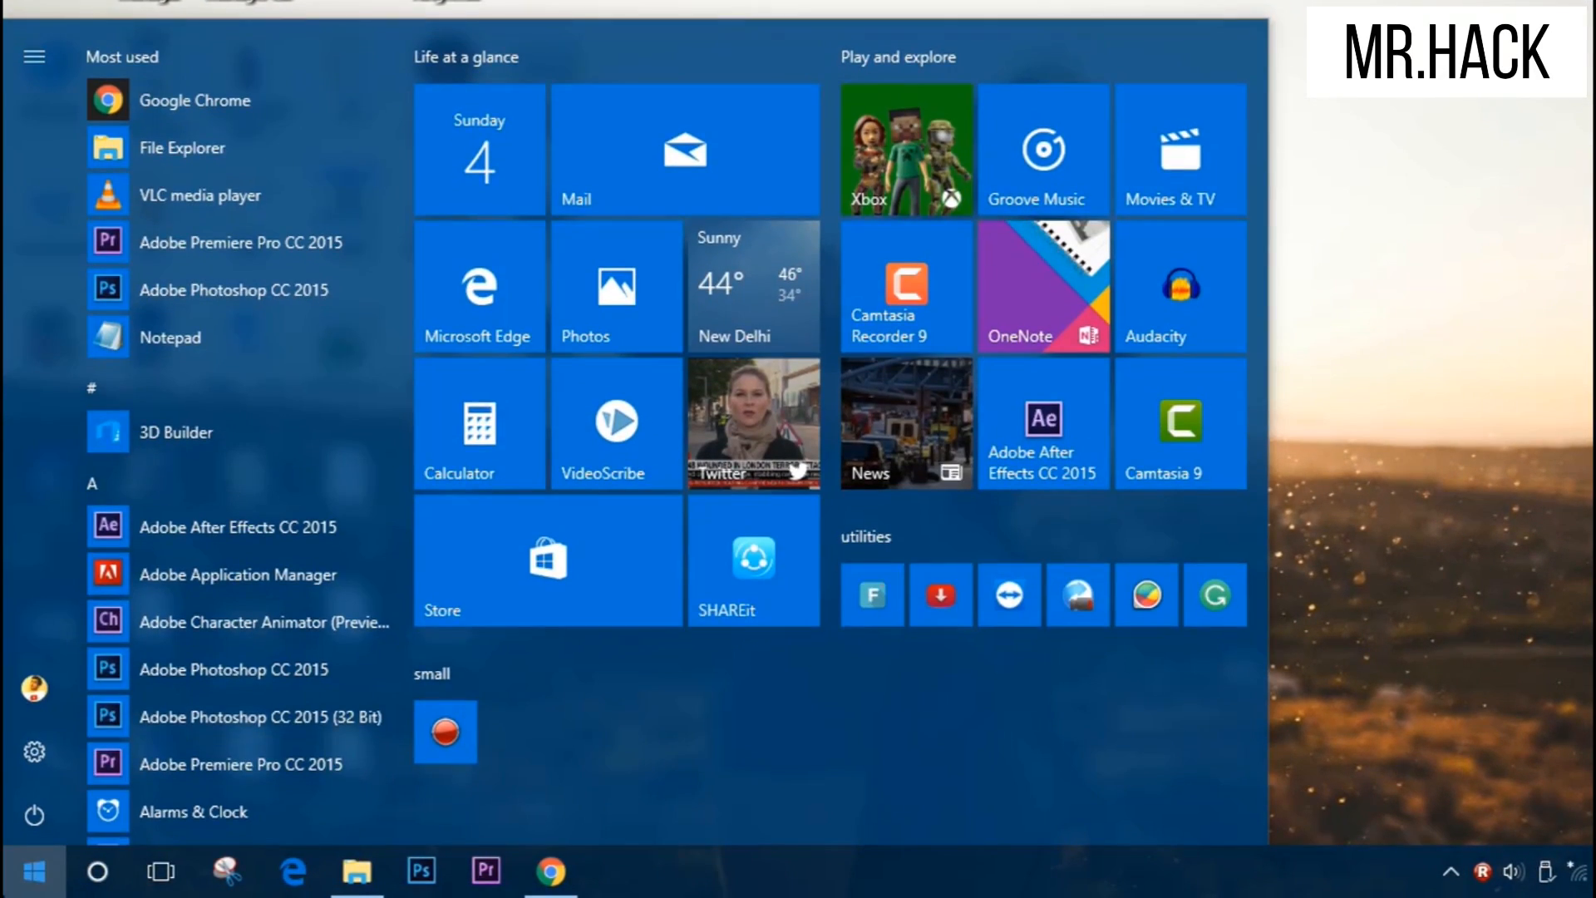
click(35, 870)
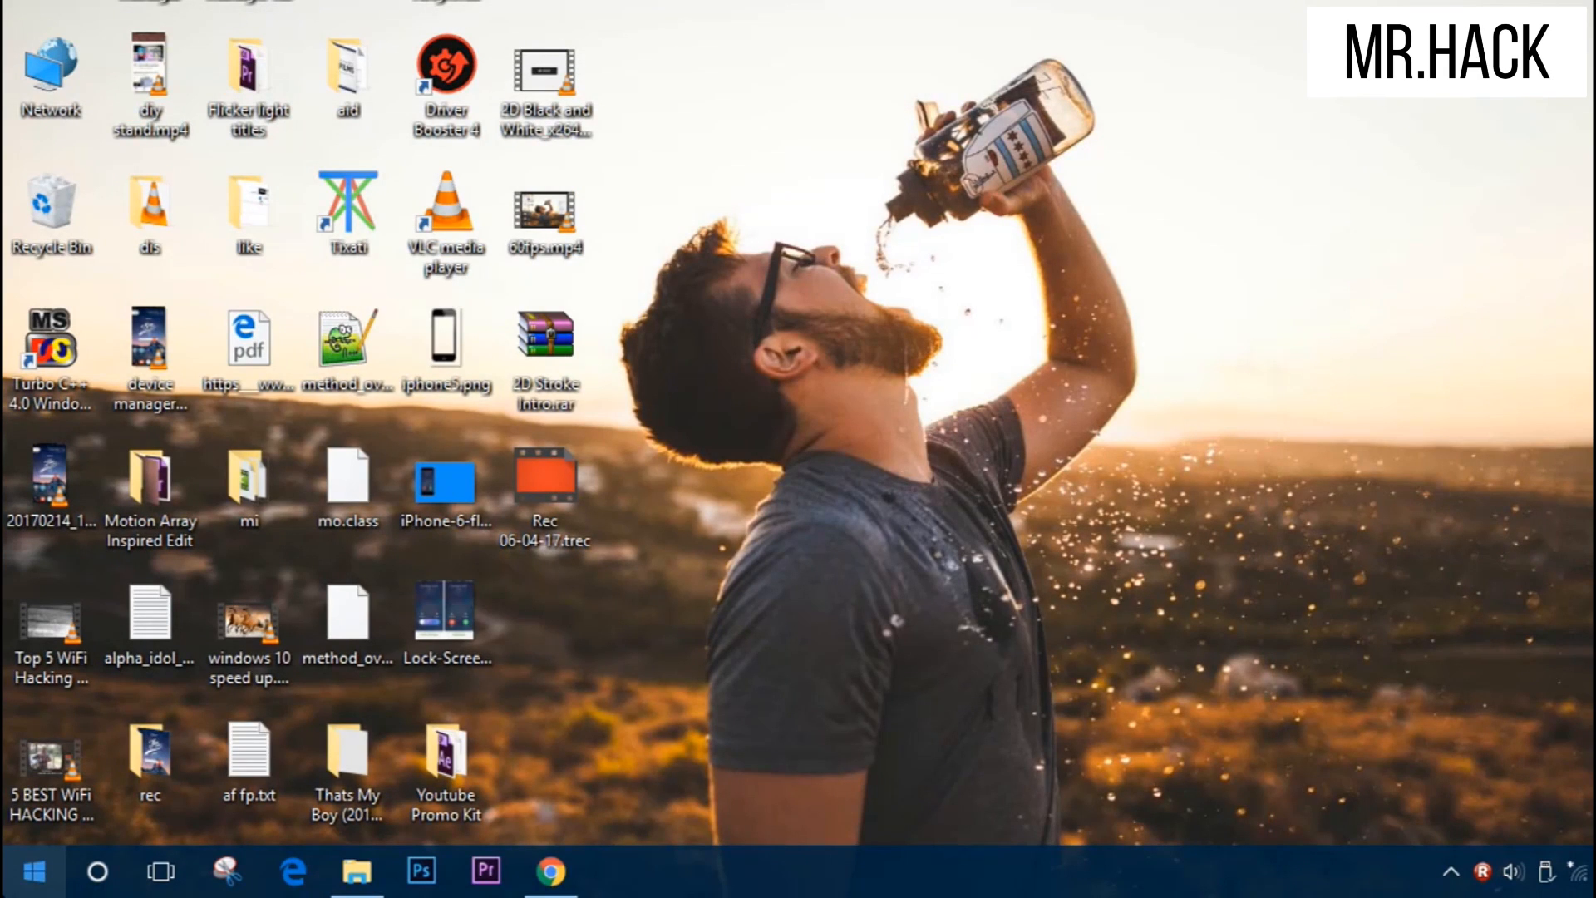
click(33, 870)
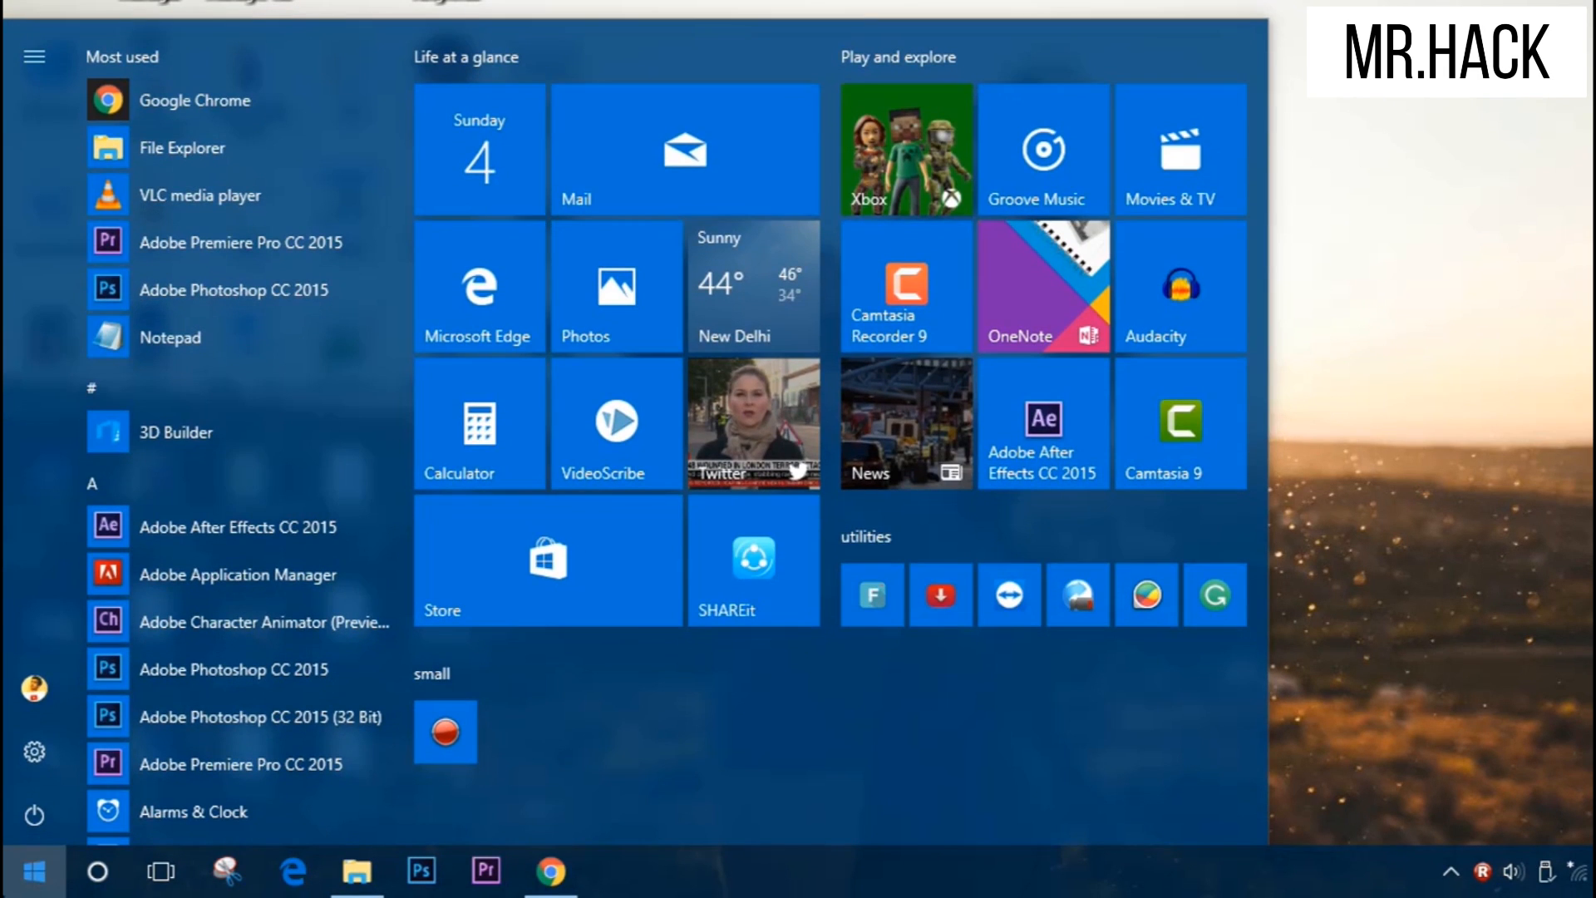
click(25, 871)
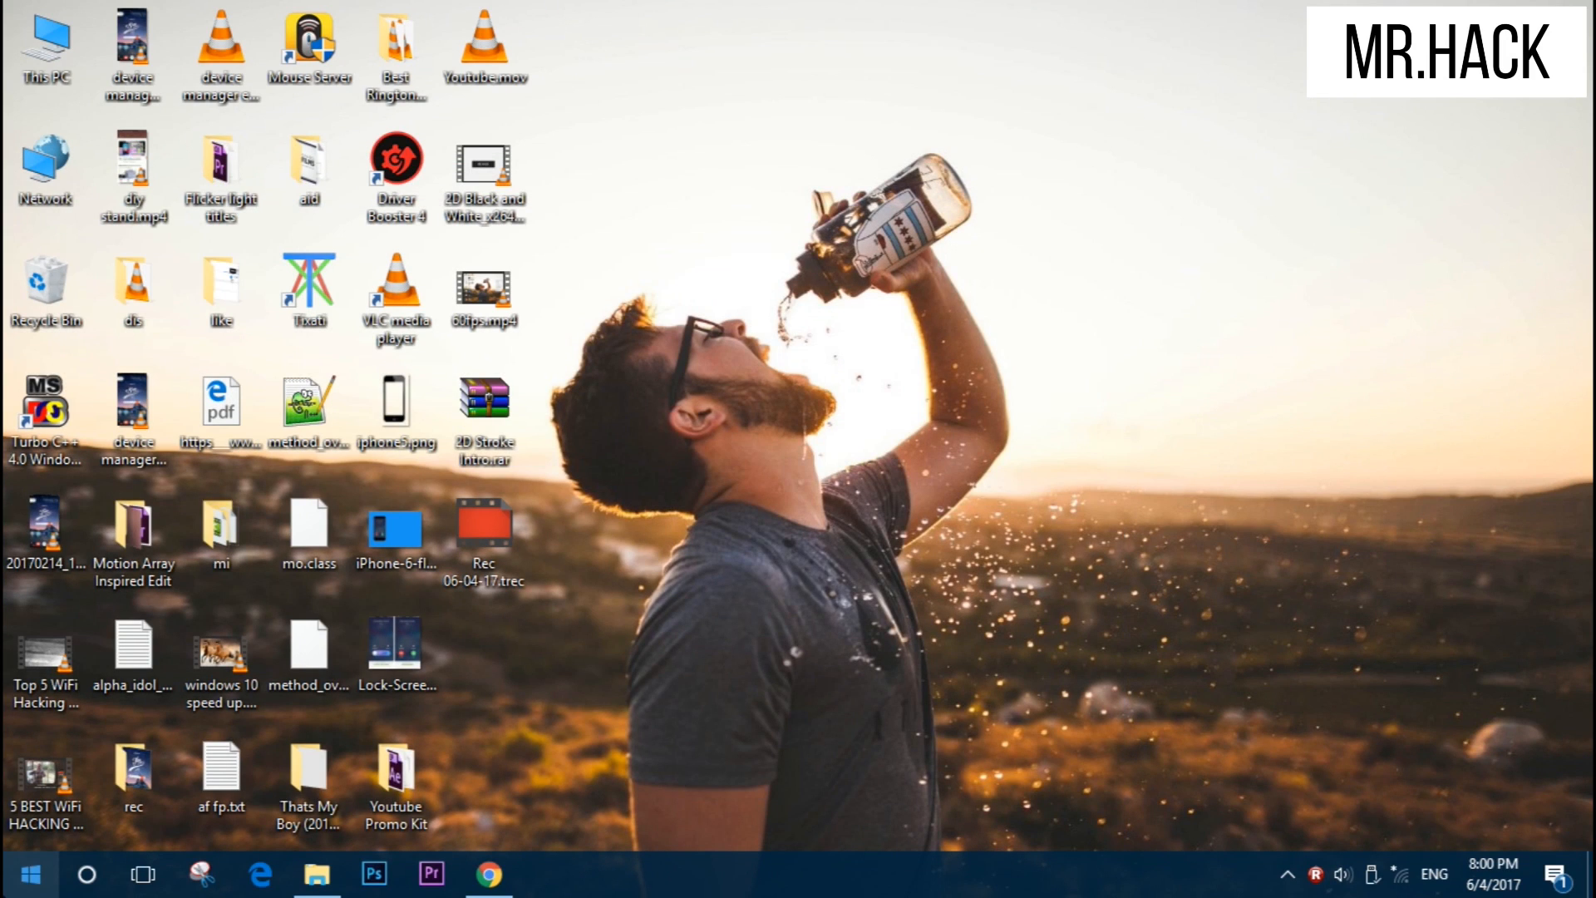
Reopen the System page showing Windows 10 Pro and hardware details.
click(87, 873)
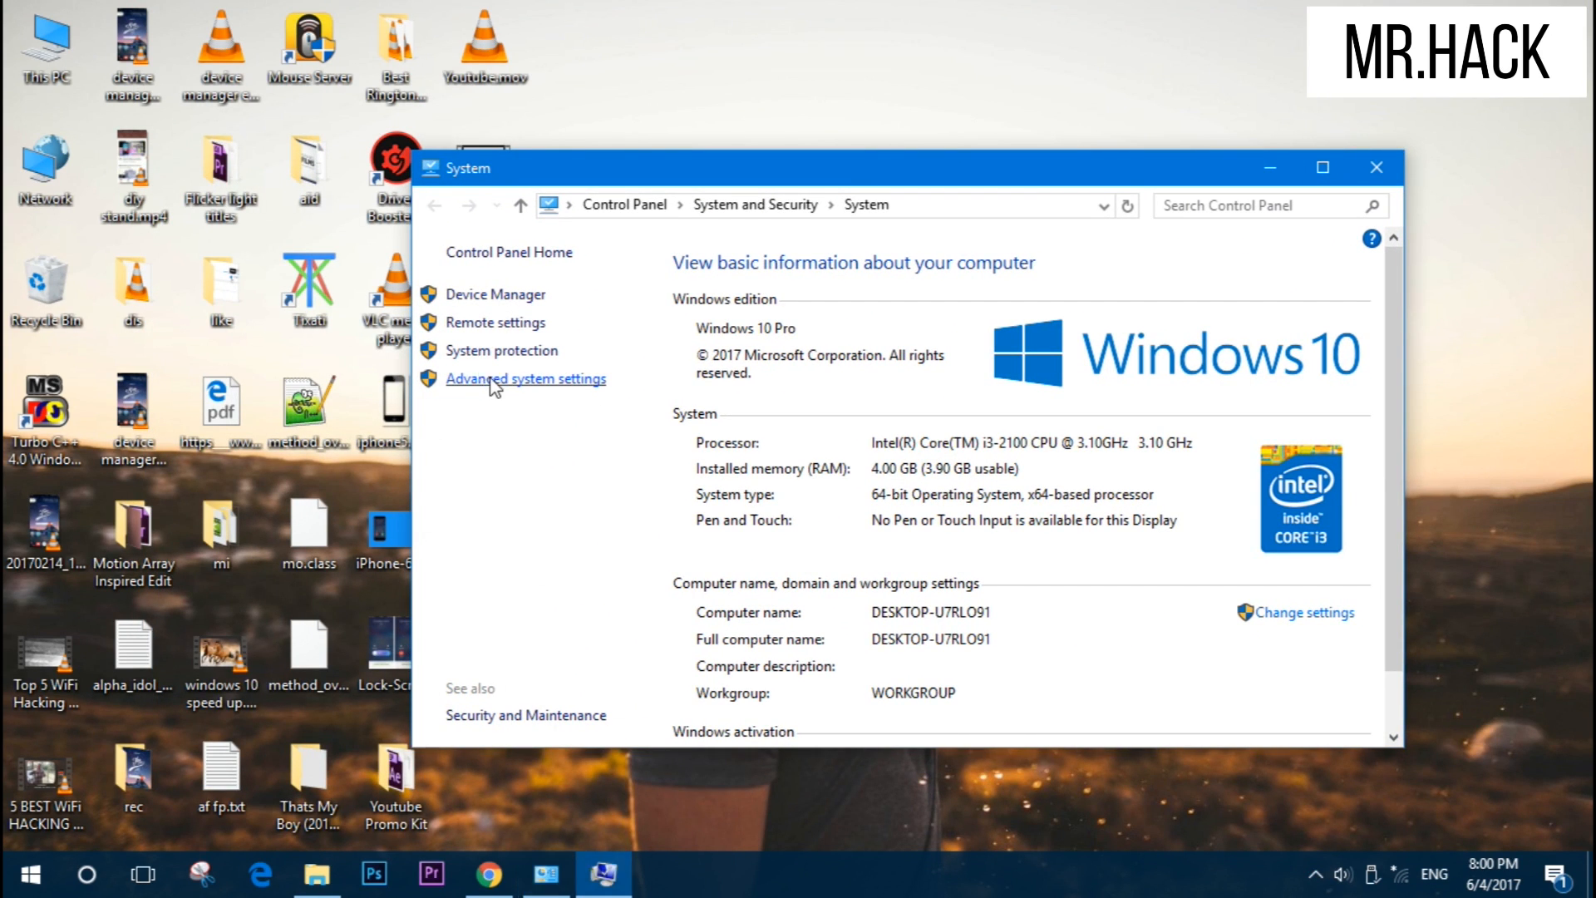
Save visual effects with taskbar animations off and close System Properties.
click(526, 379)
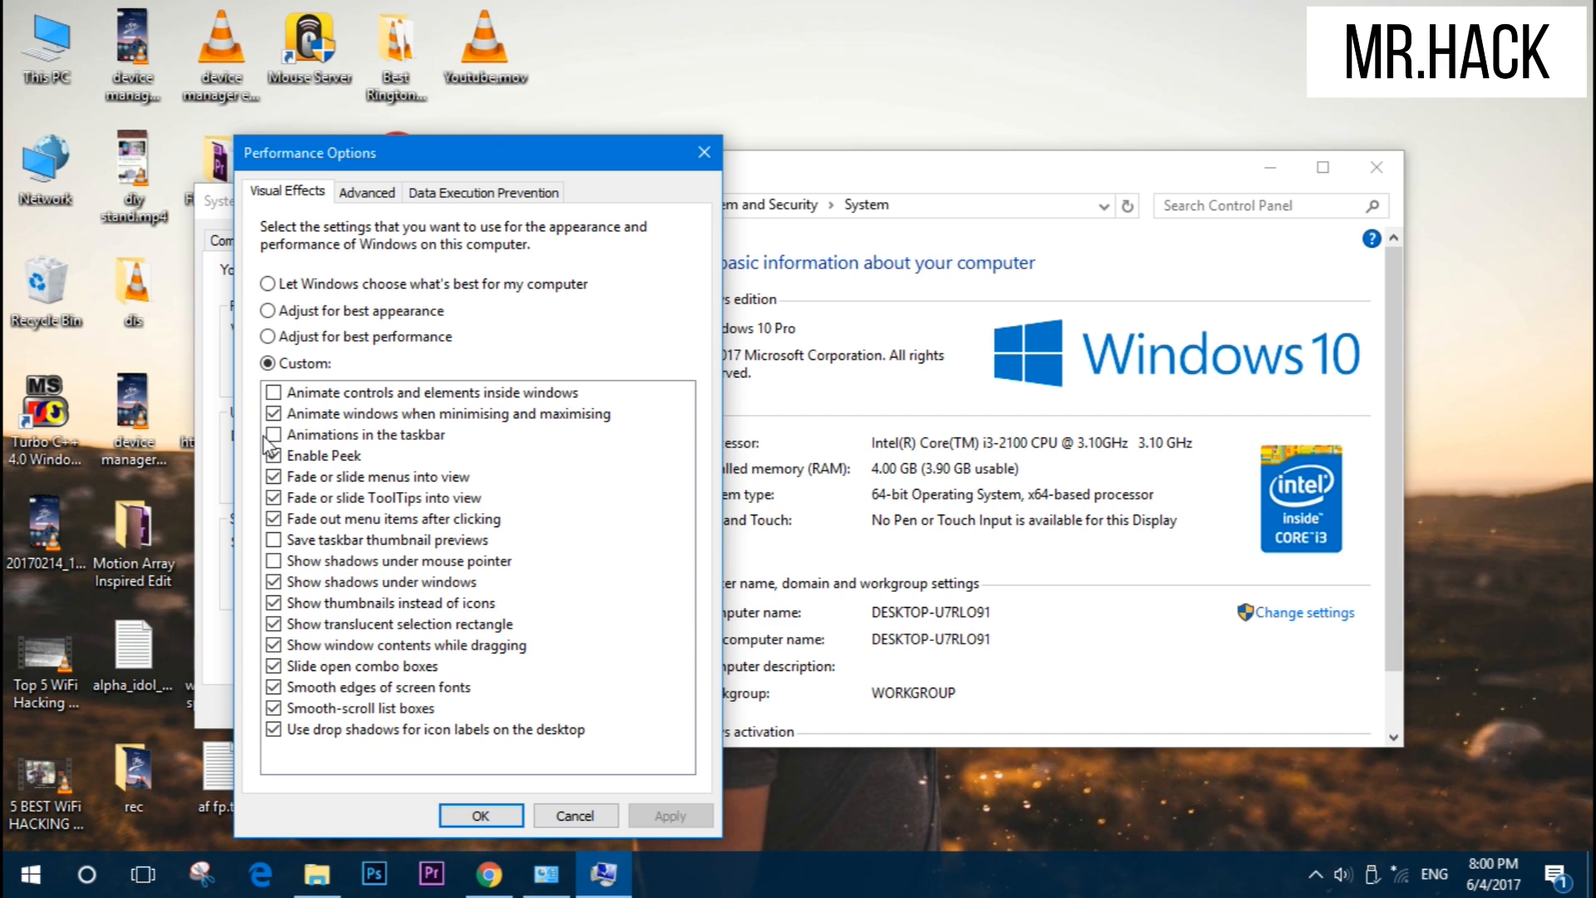
click(273, 434)
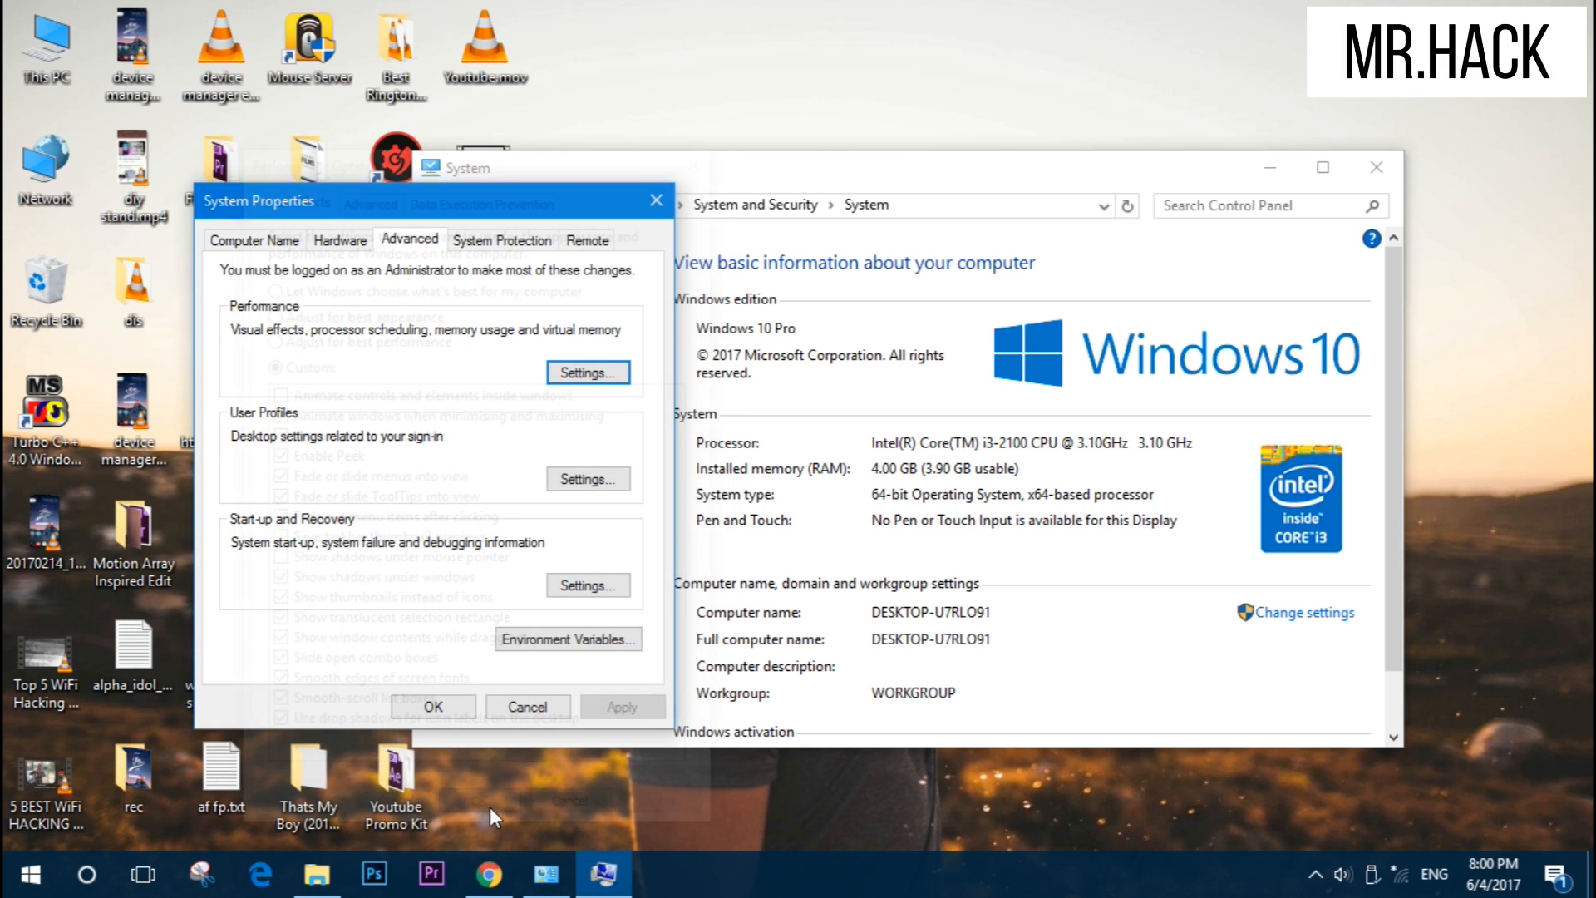
click(528, 706)
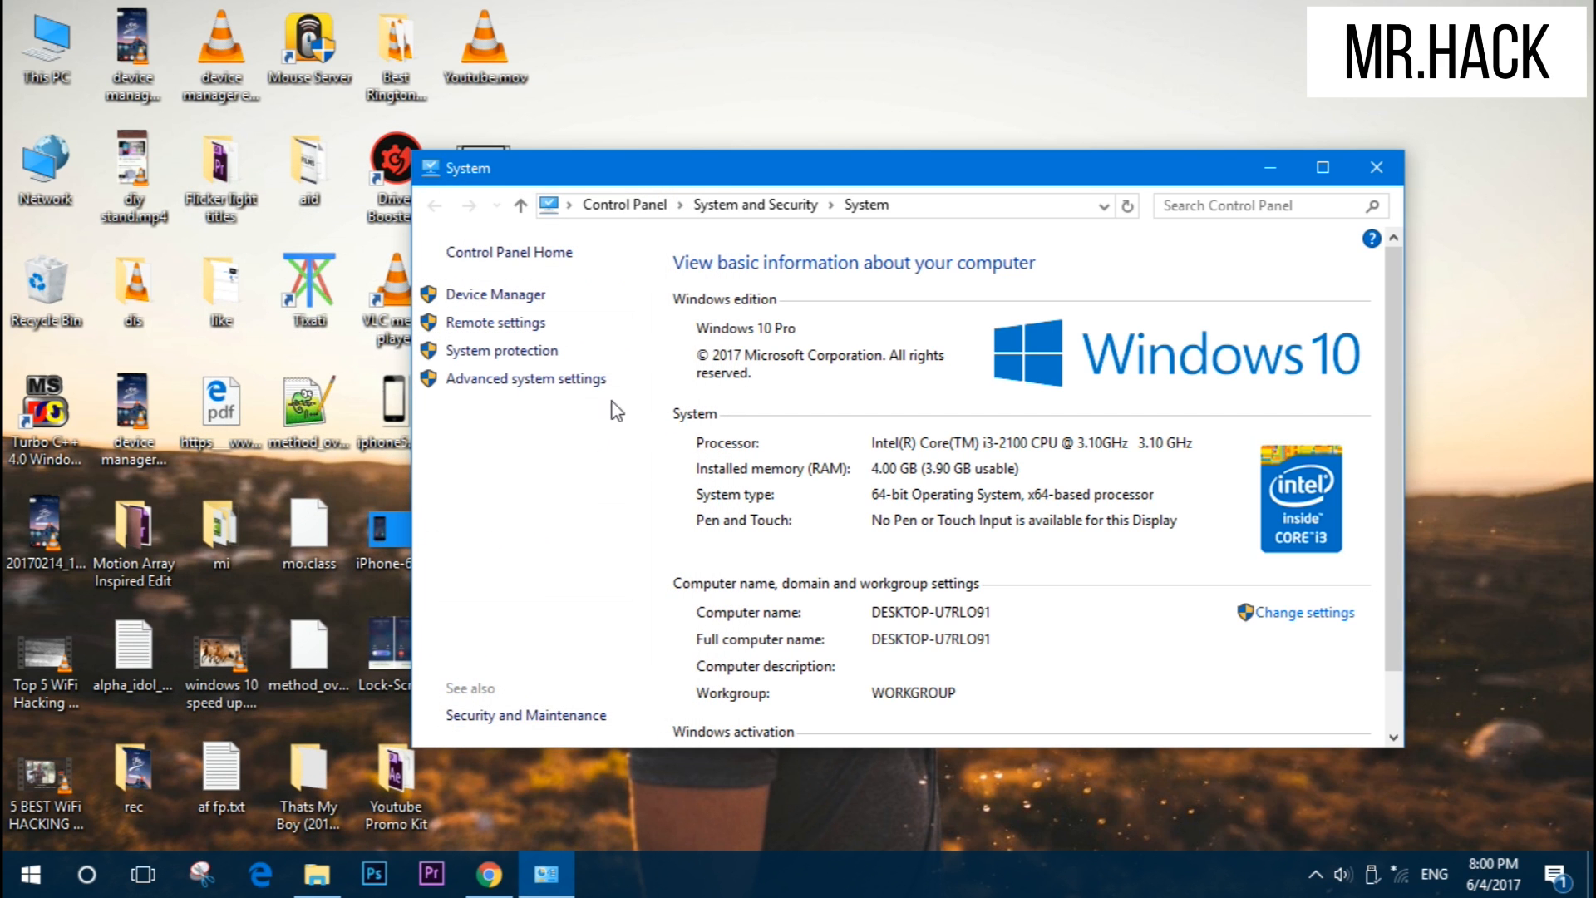
Toggle the Start menu a few times to check its opening.
click(20, 873)
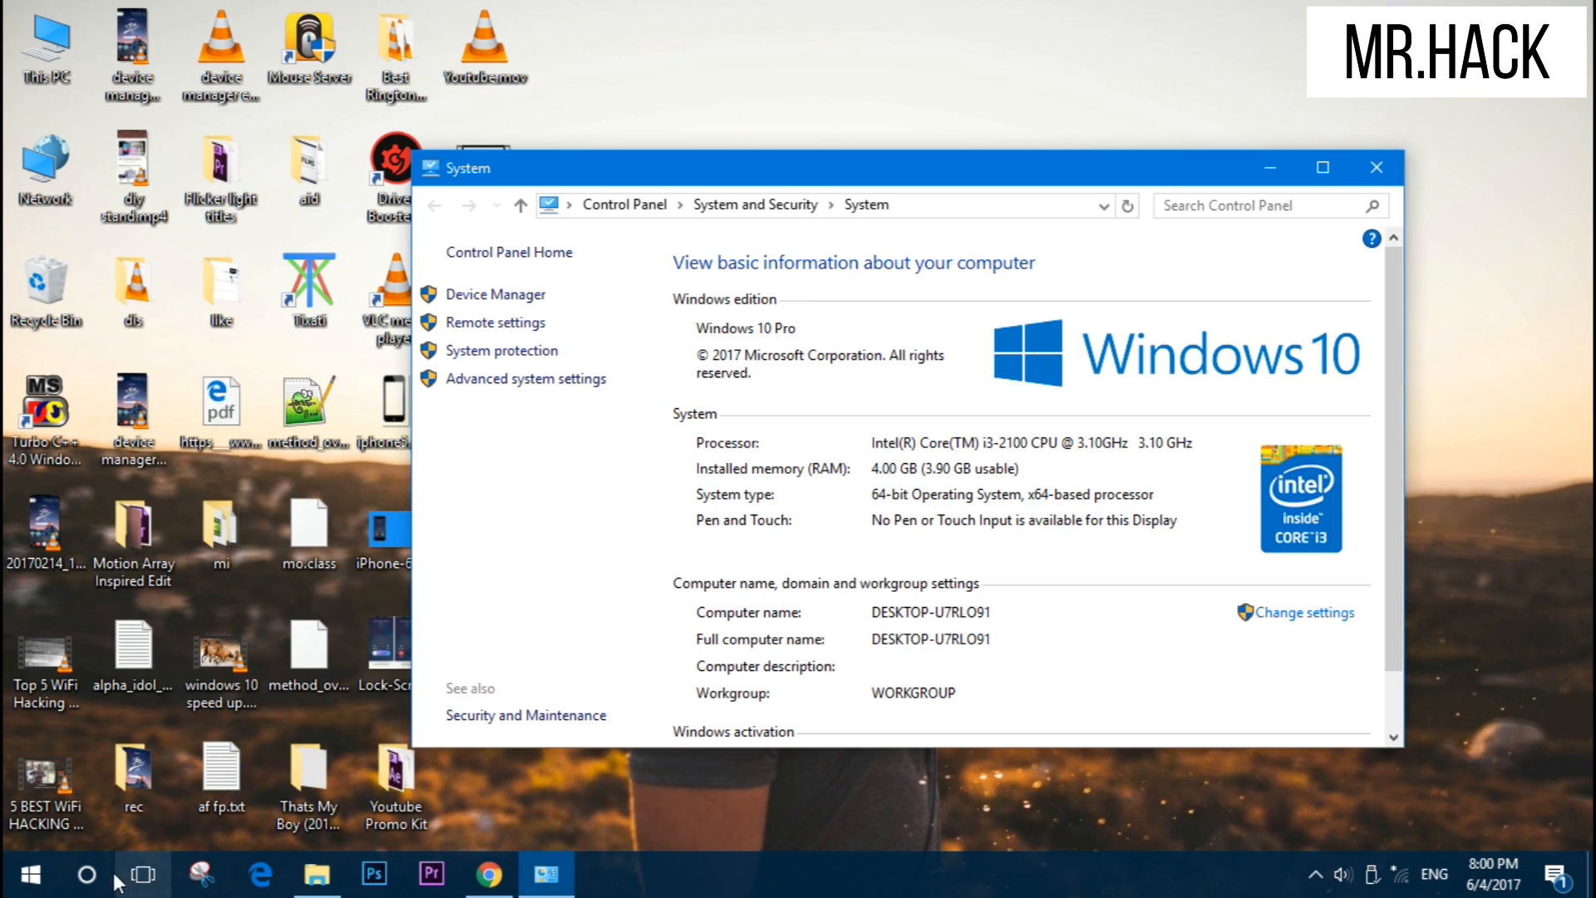
click(24, 874)
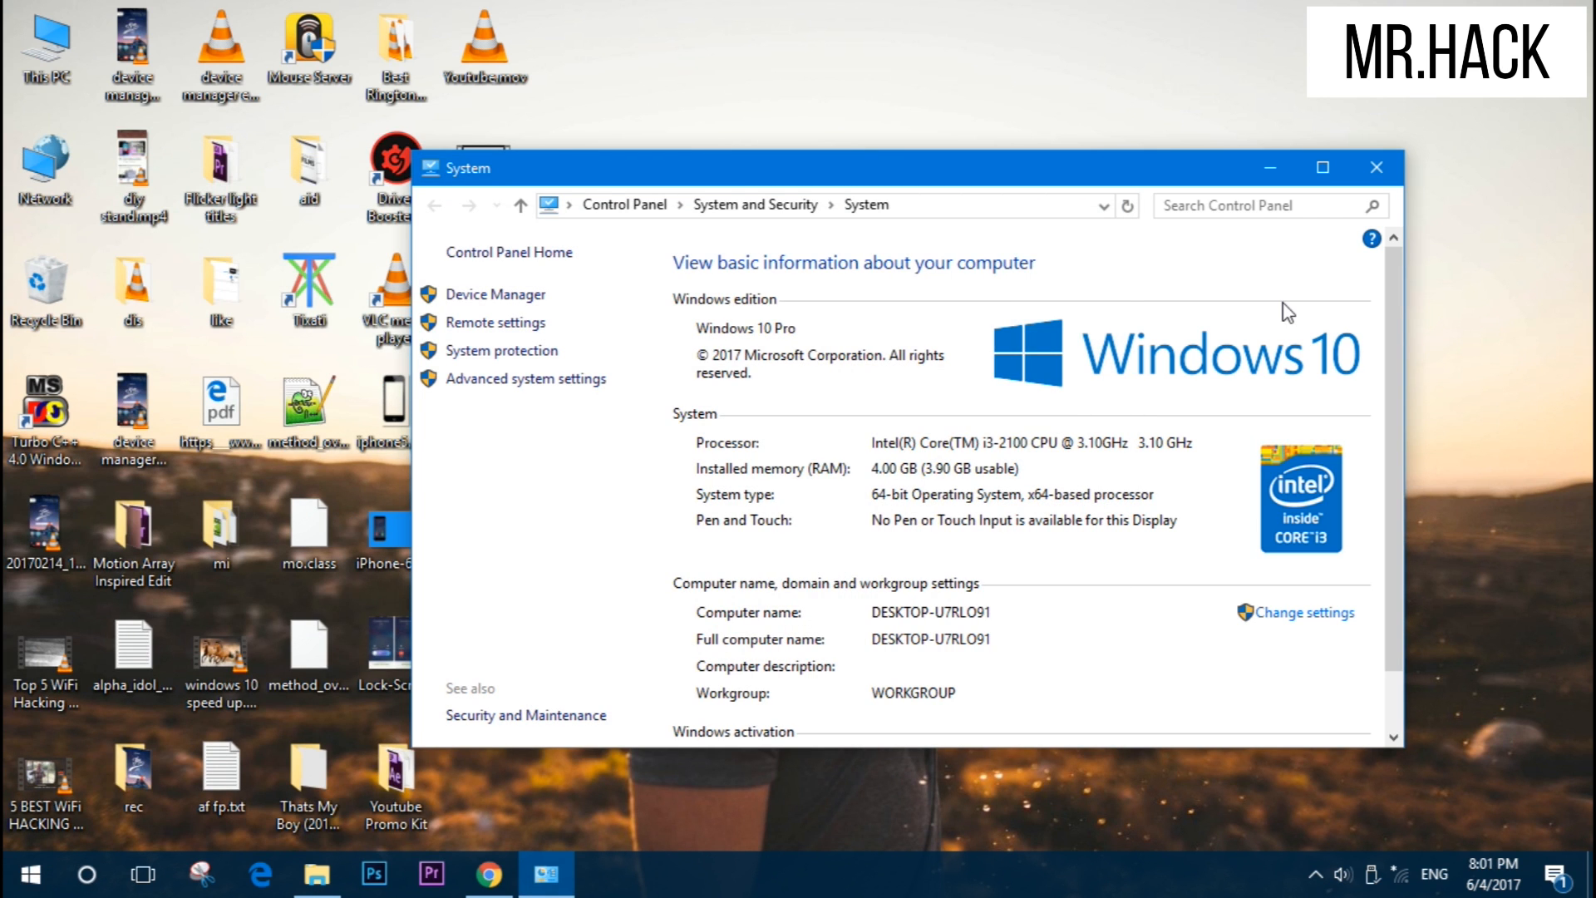
click(20, 873)
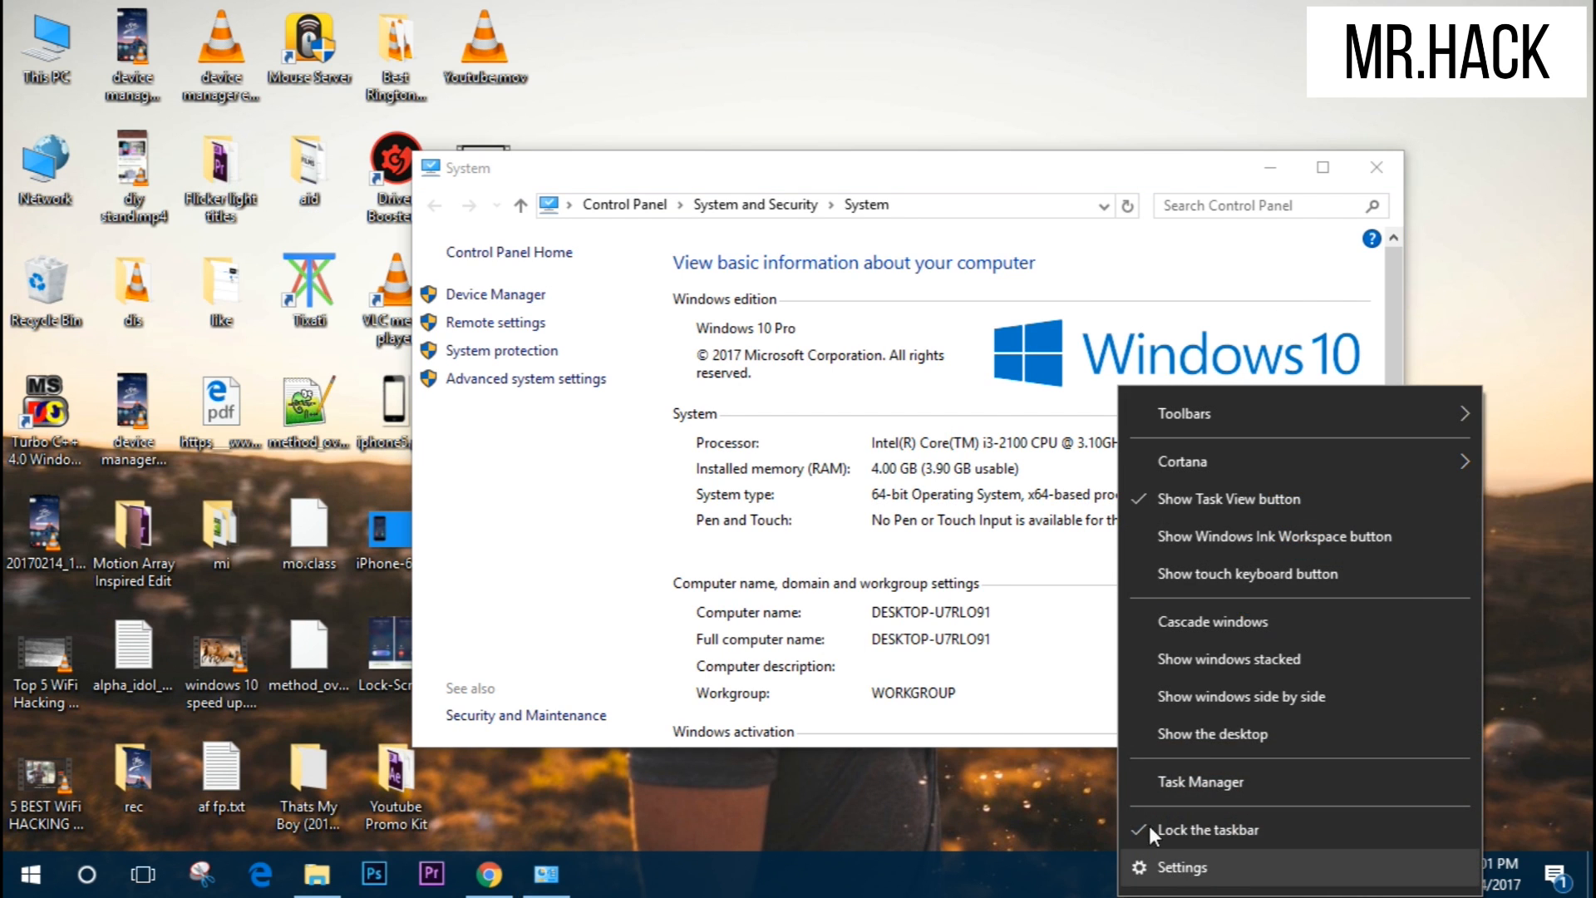
Check memory use in Task Manager, close it, and reopen the Start menu.
click(1200, 782)
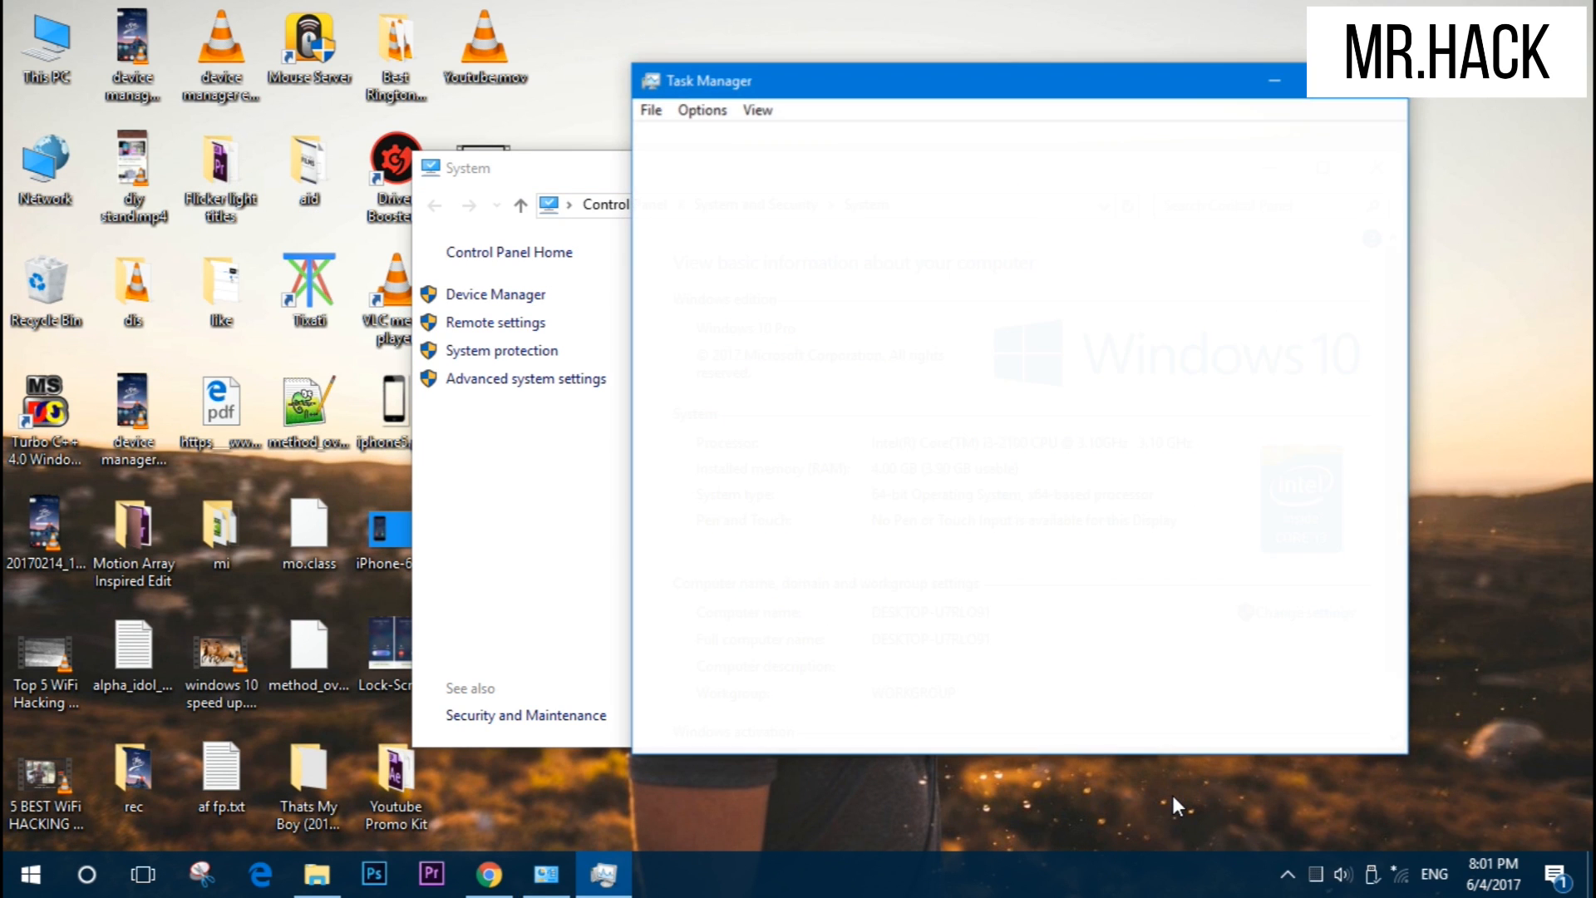
click(709, 725)
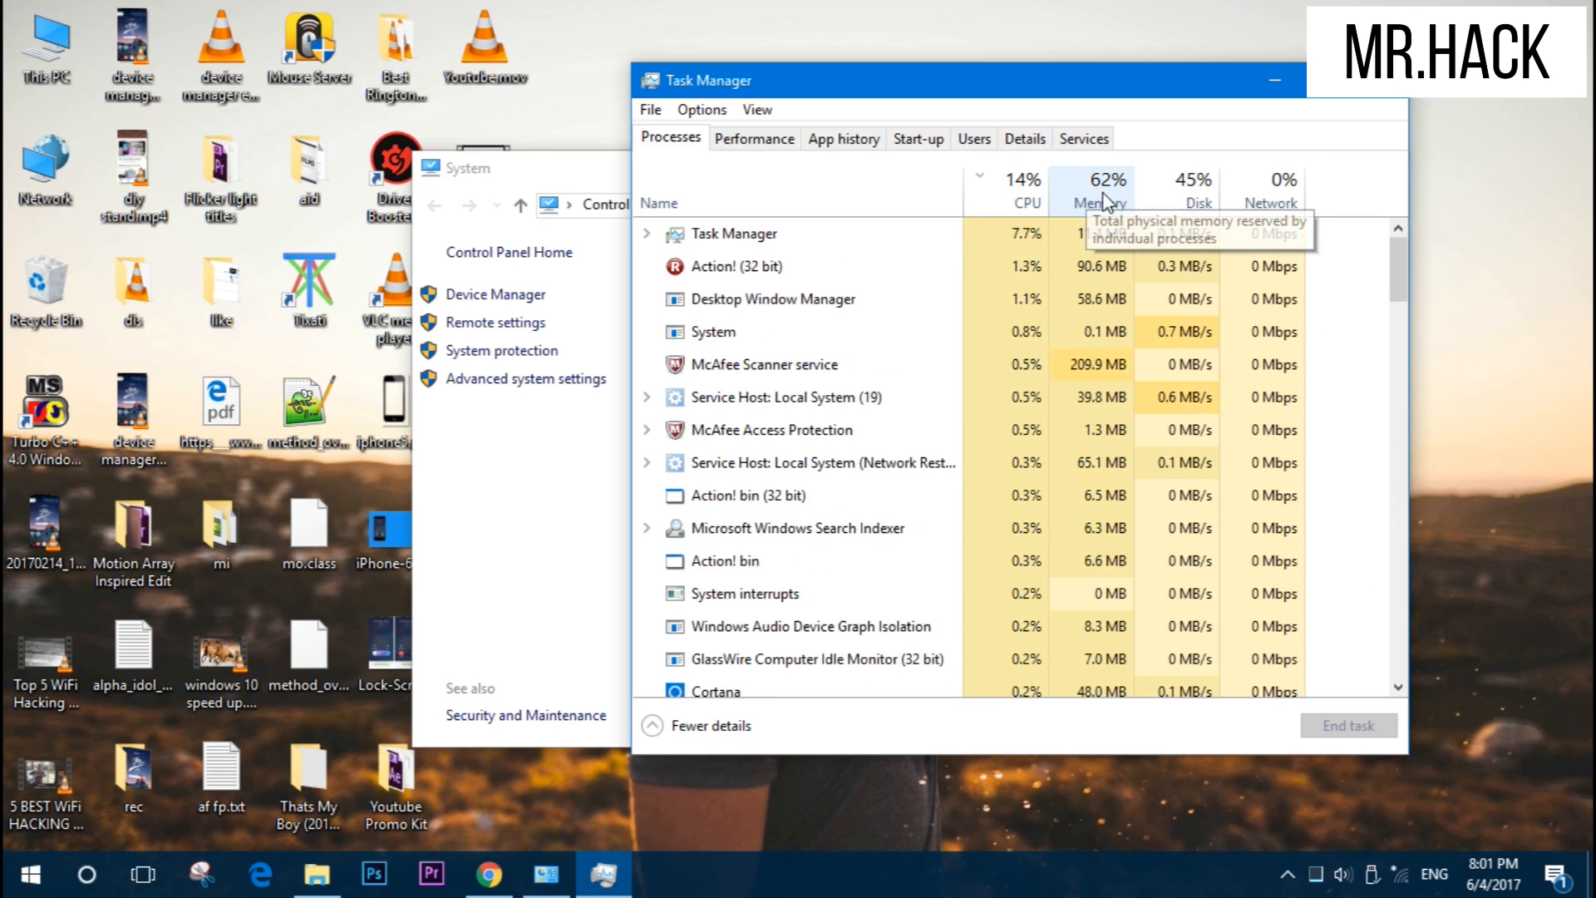
click(18, 874)
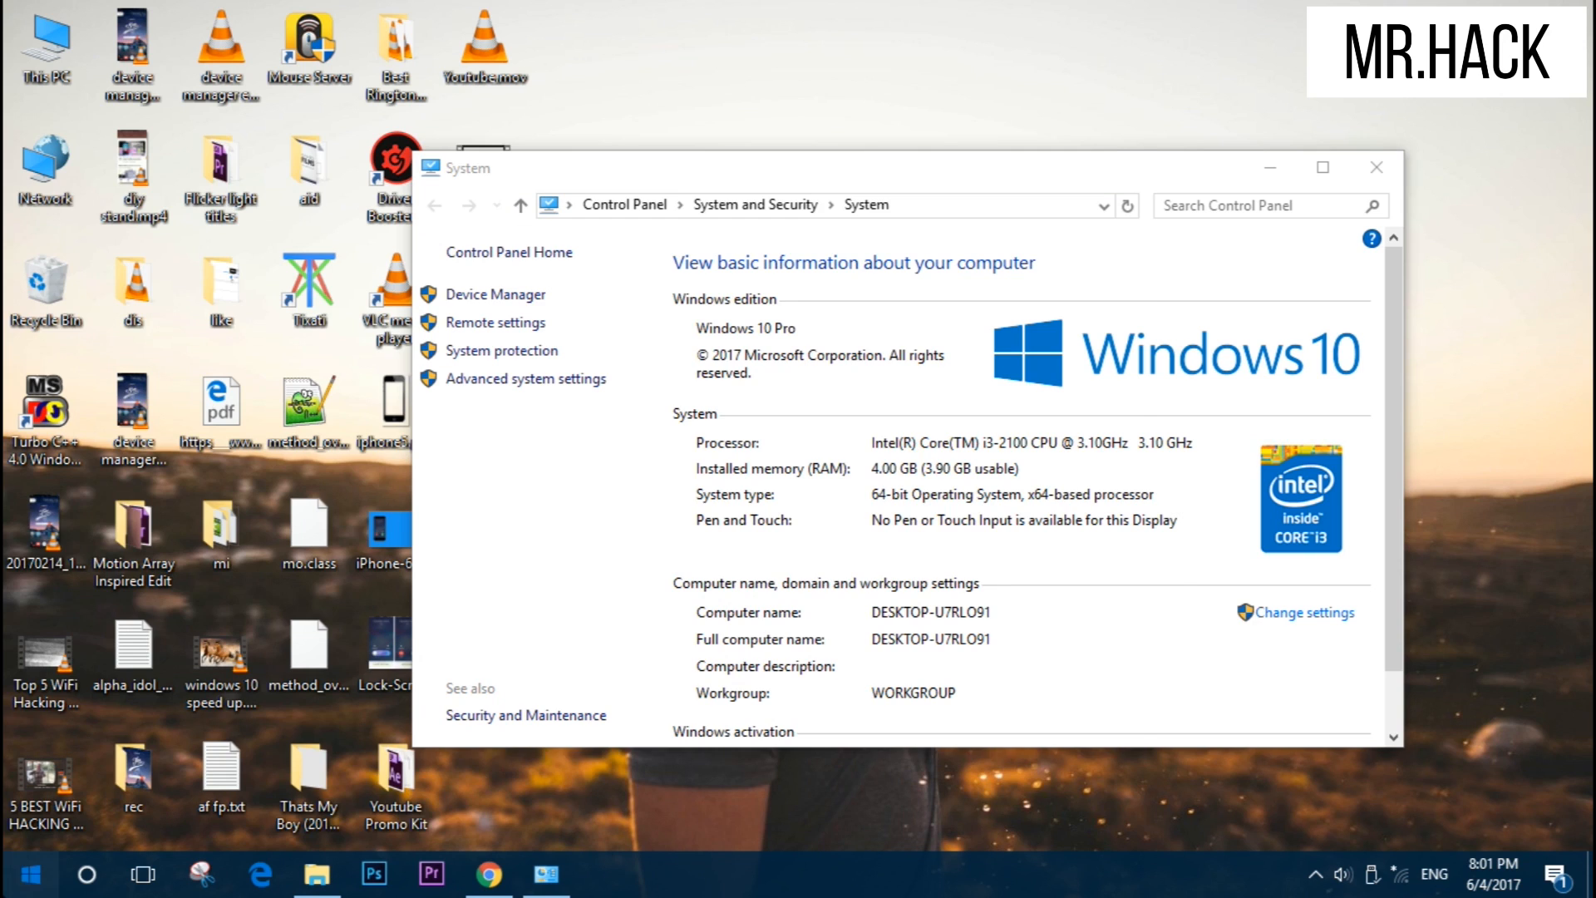
click(20, 874)
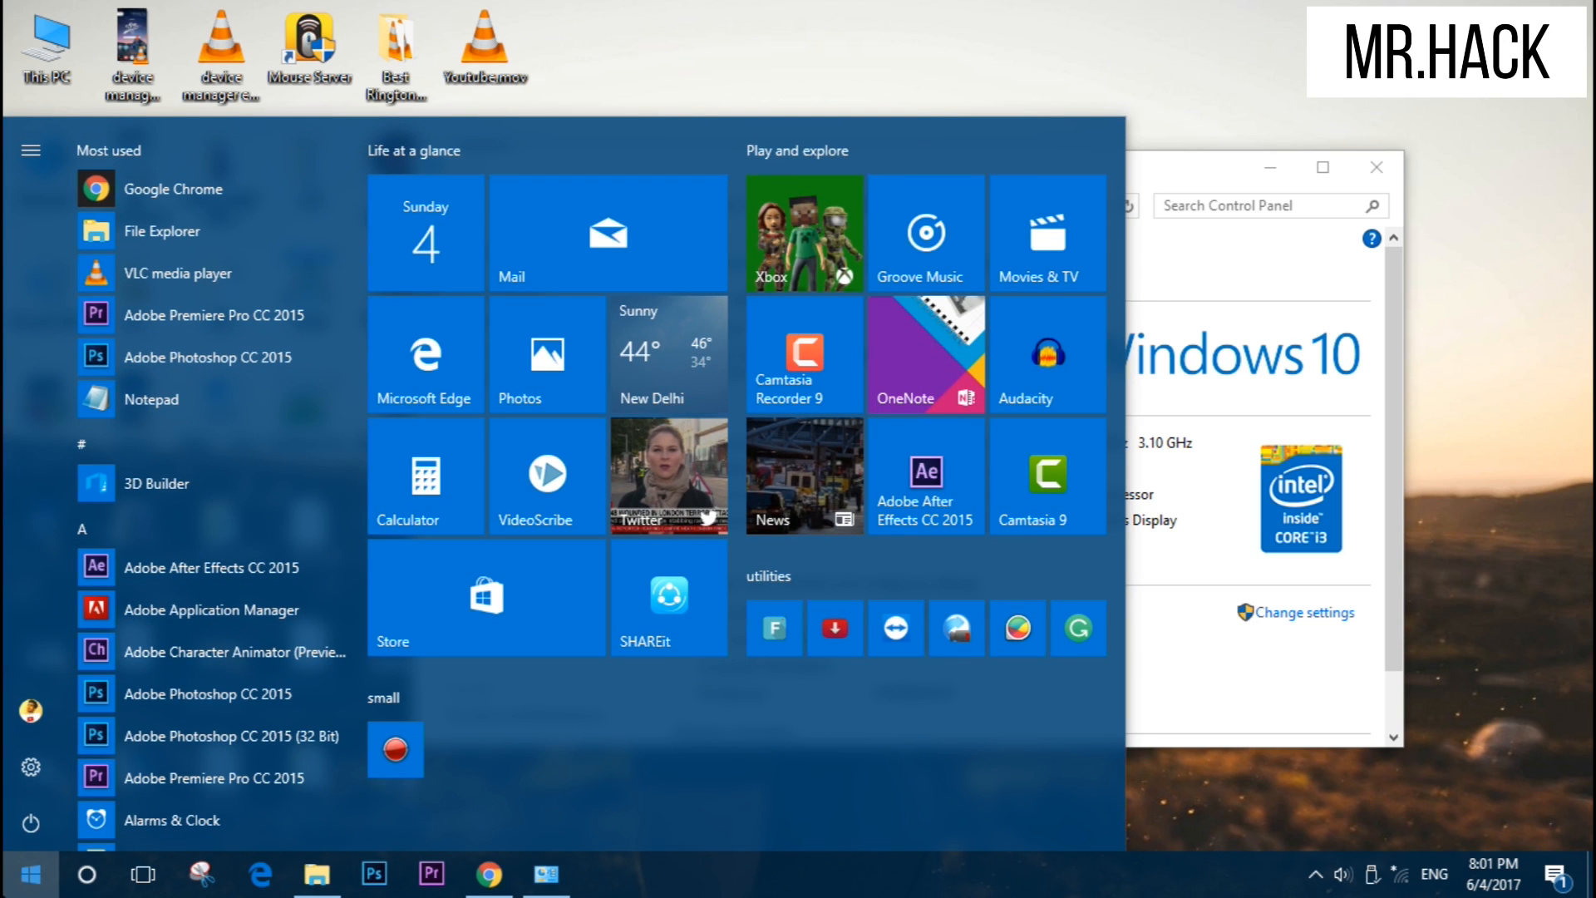